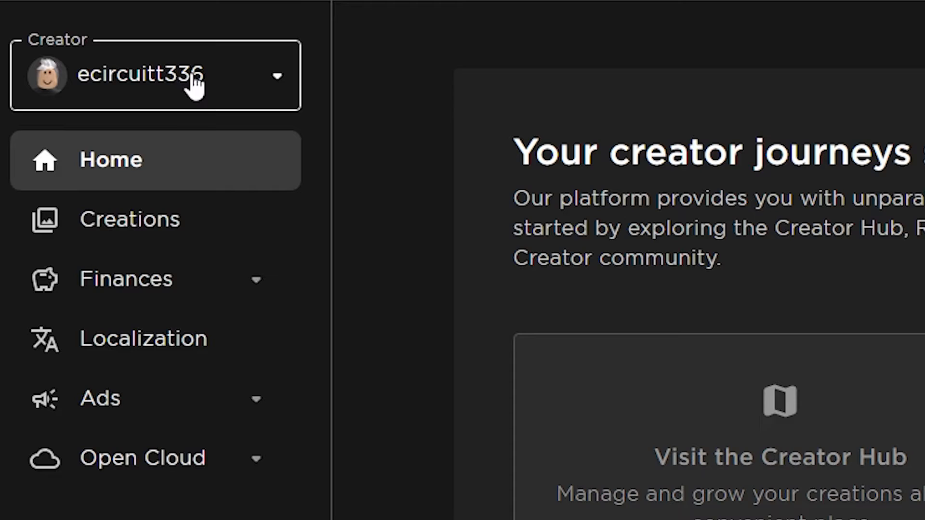
mouse_move(289, 328)
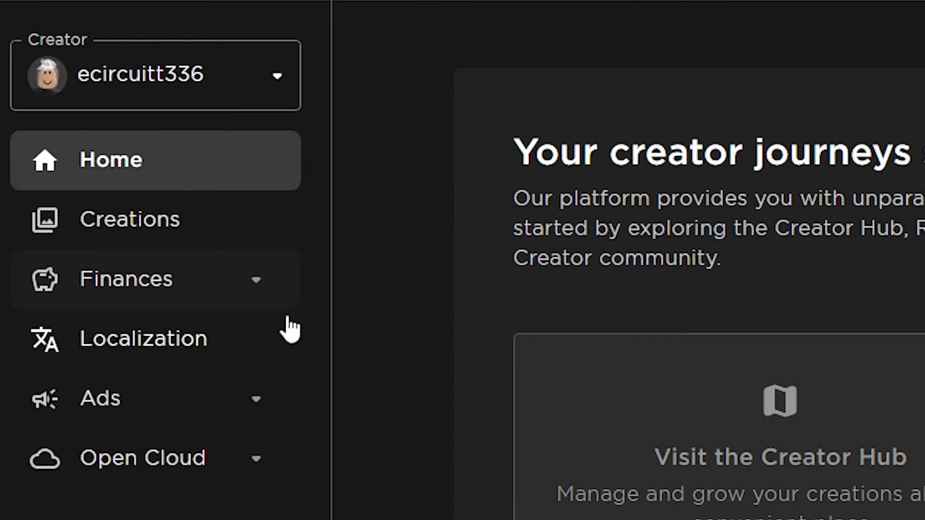
mouse_move(247, 473)
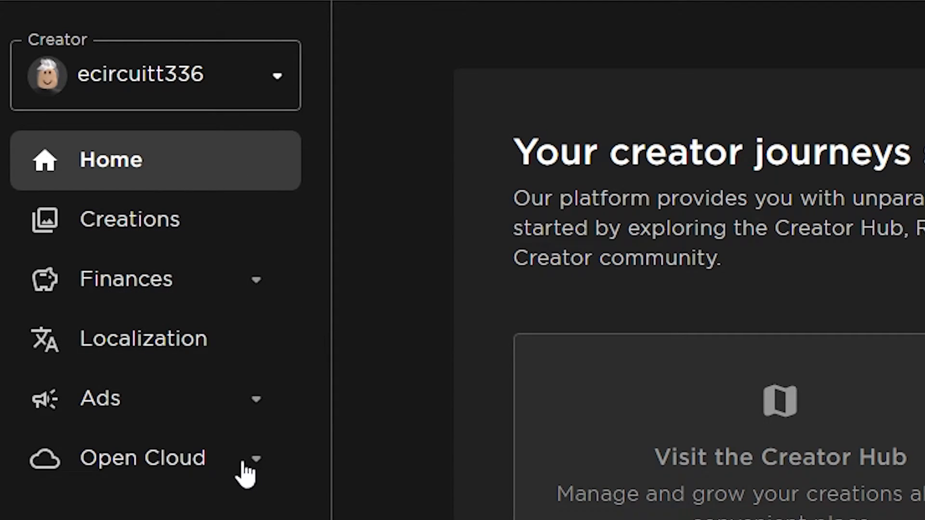
Open the Creator dropdown on the Home dashboard, which lists only the personal account.
scroll("down", 3)
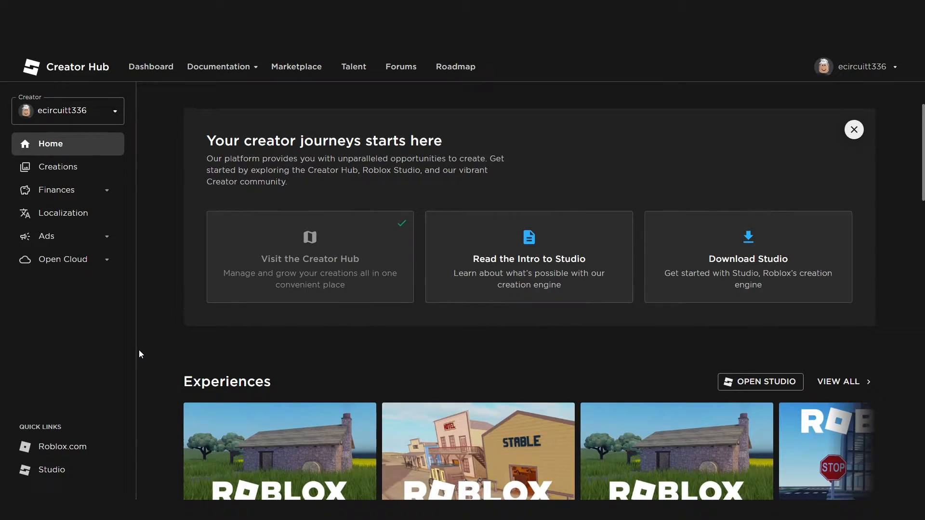
mouse_move(109, 129)
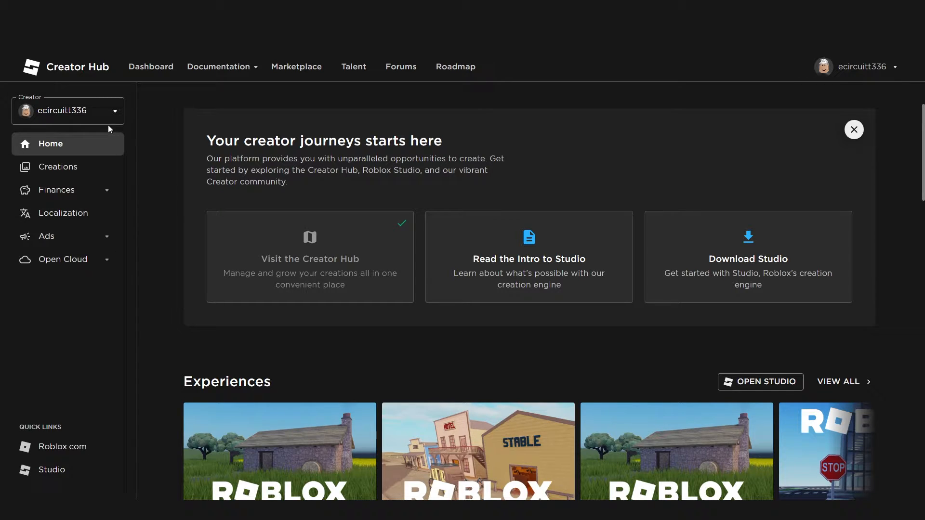
left_click(68, 110)
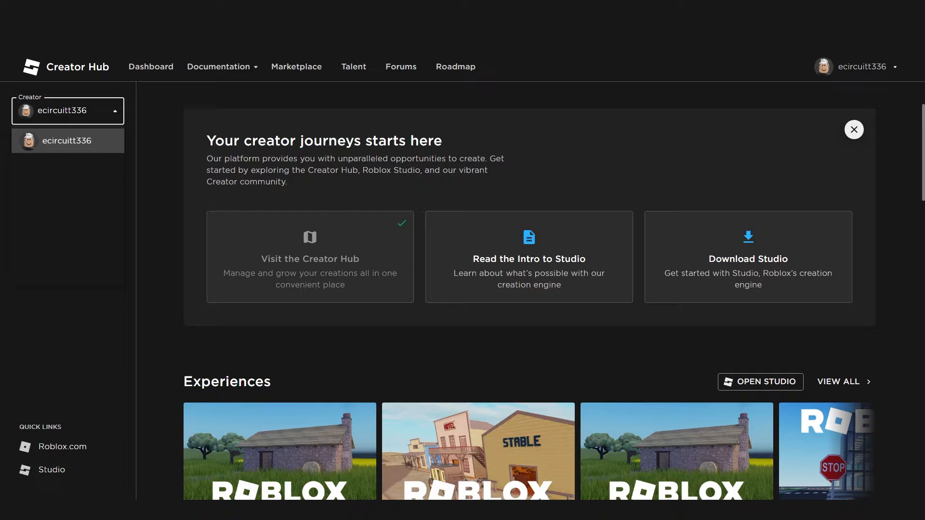
Switch the dashboard to the group creator, then back to the personal account.
left_click(67, 141)
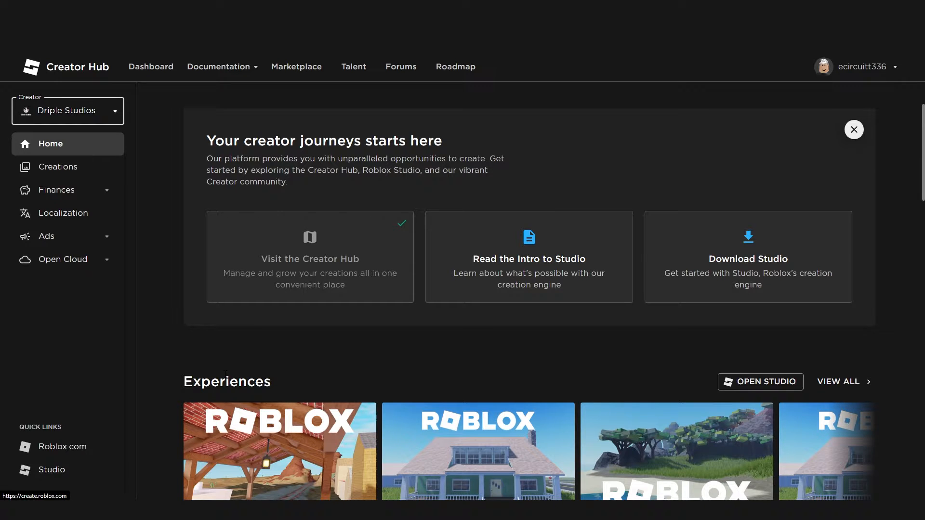
mouse_move(37, 119)
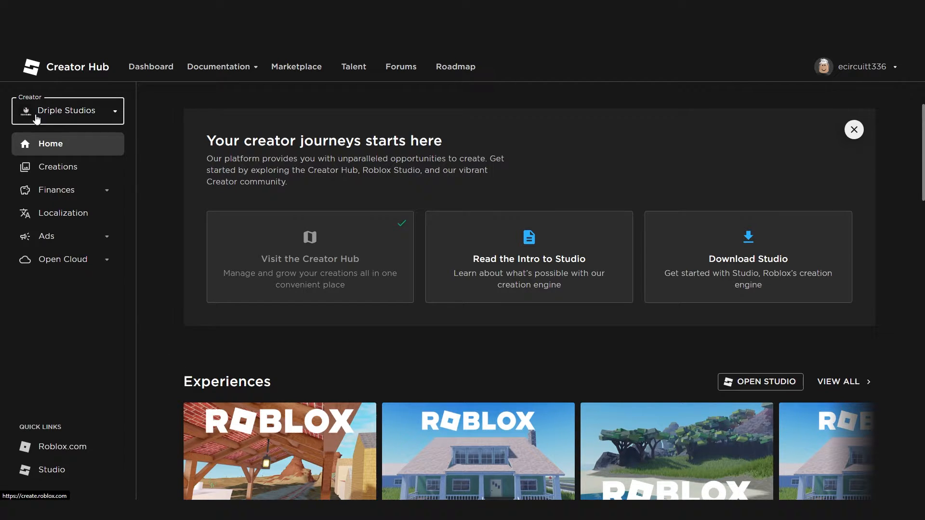
left_click(67, 111)
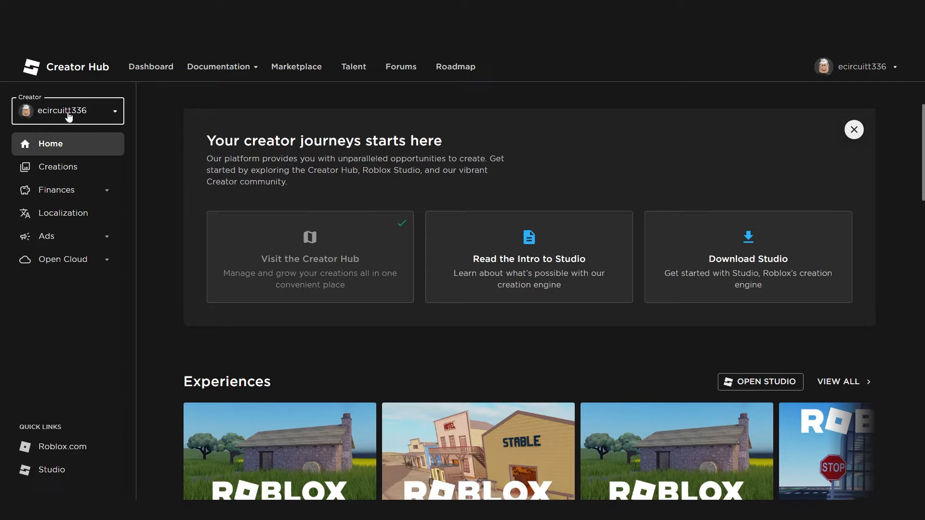
left_click(58, 166)
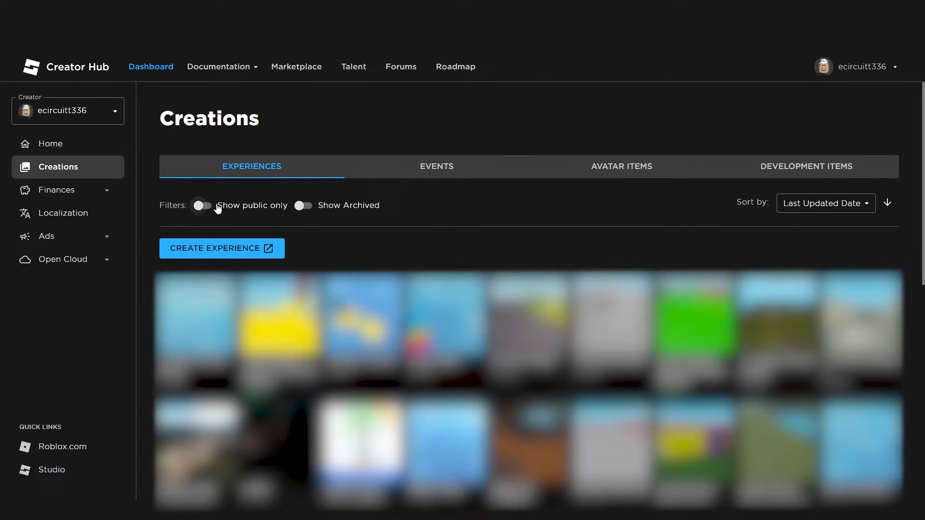
View the Avatar Items, Development Items and Events tabs, ending on the empty Drafts list.
left_click(621, 166)
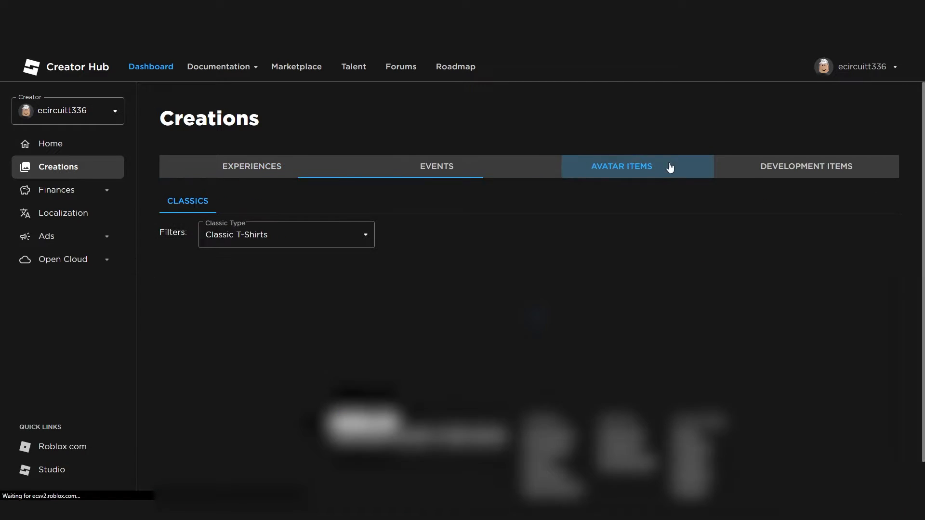
left_click(806, 166)
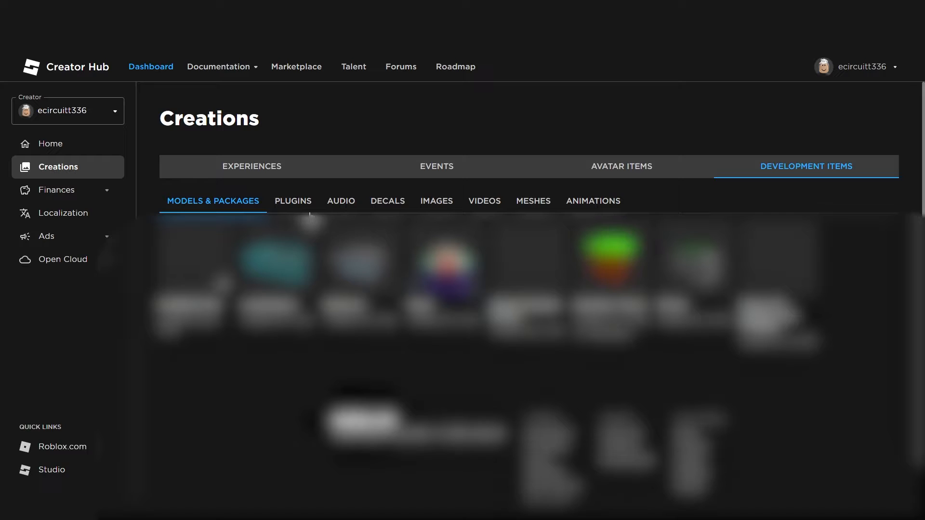
mouse_move(419, 166)
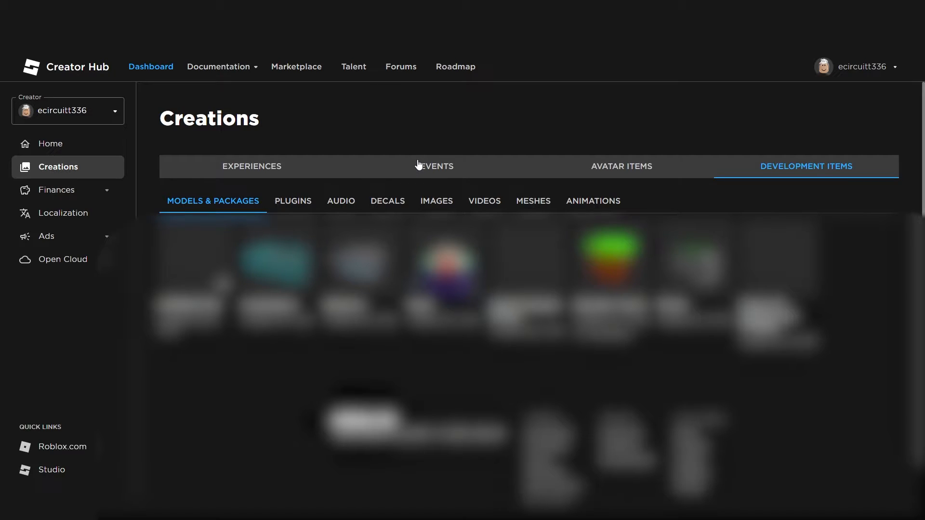
left_click(436, 166)
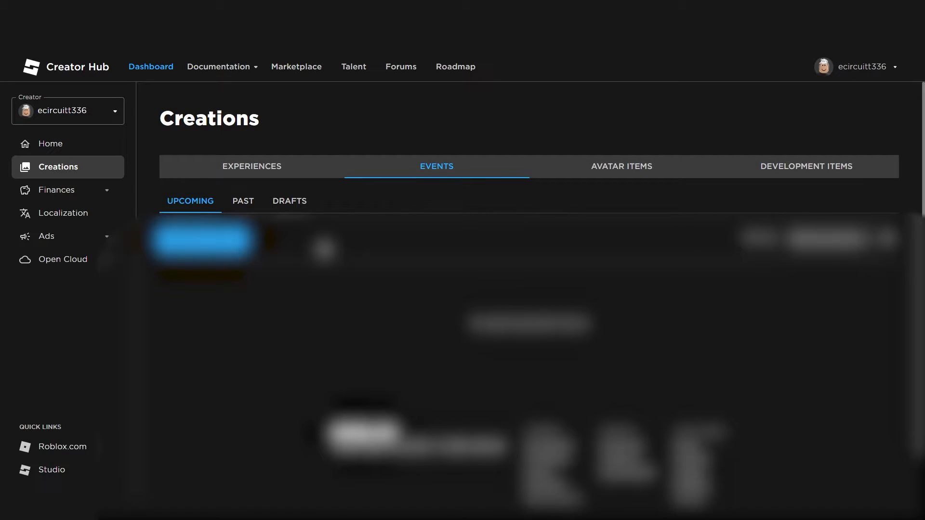
left_click(290, 202)
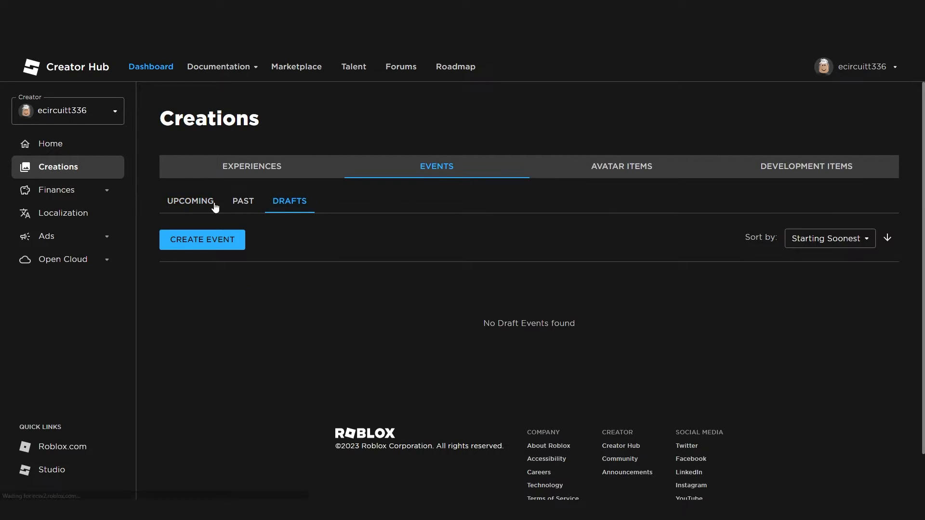
Start a new event, showing a blank form with default dates.
left_click(202, 240)
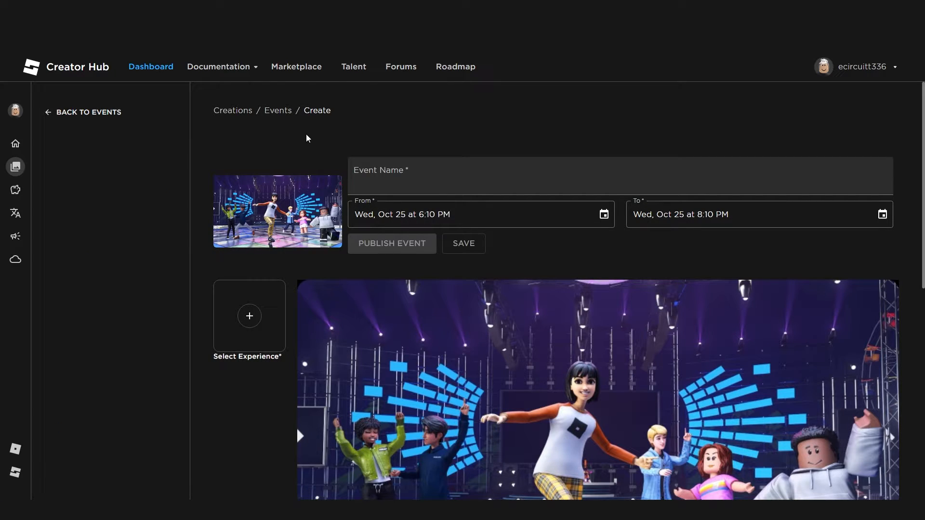
left_click(391, 243)
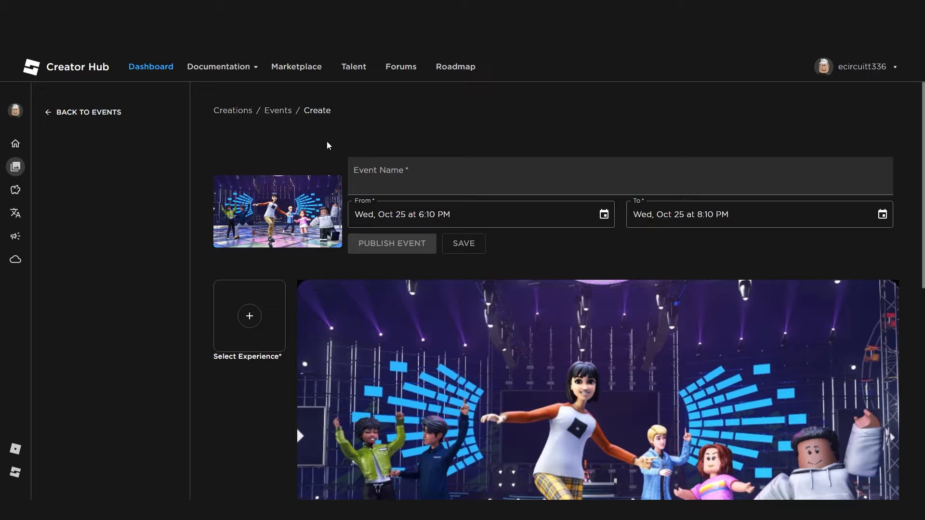
mouse_move(333, 143)
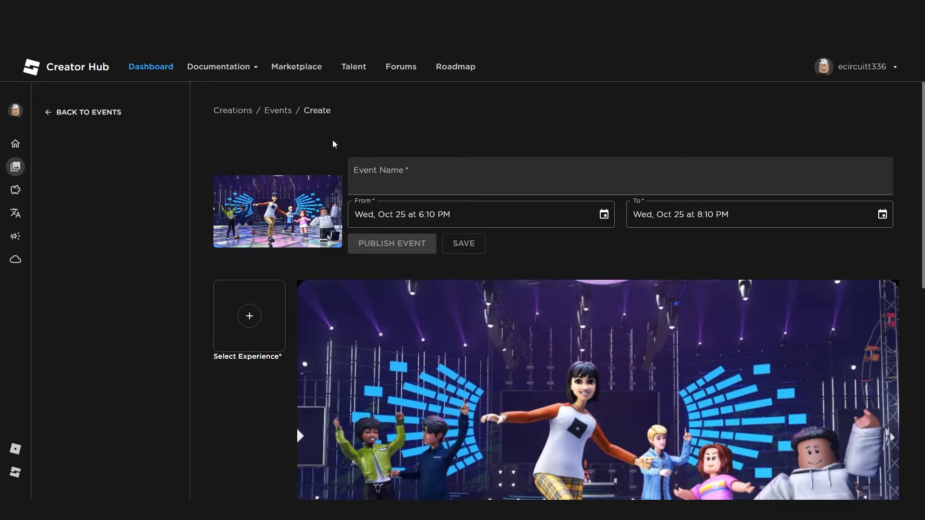
mouse_move(161, 118)
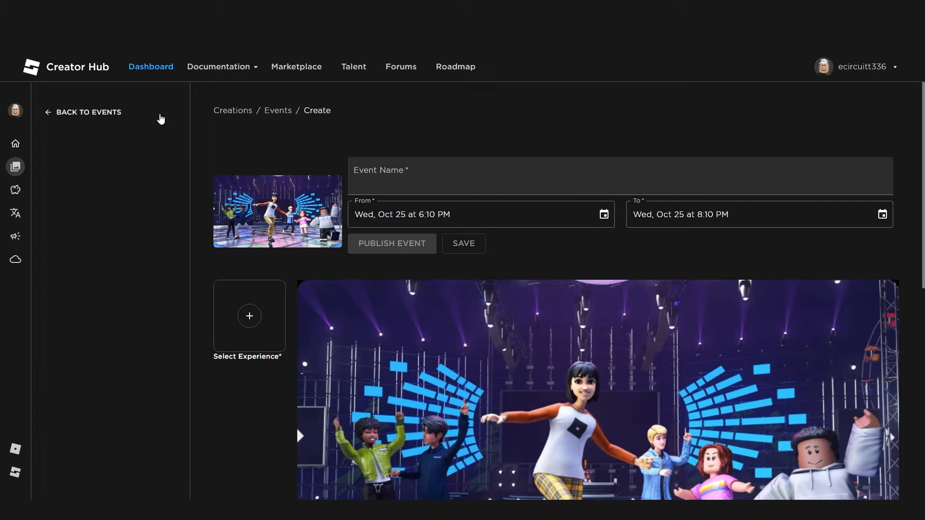
mouse_move(196, 165)
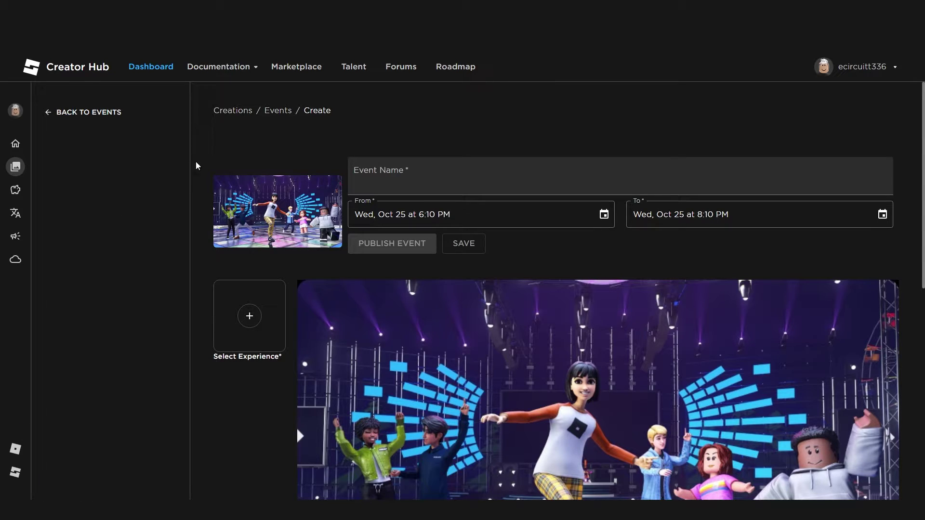
mouse_move(117, 164)
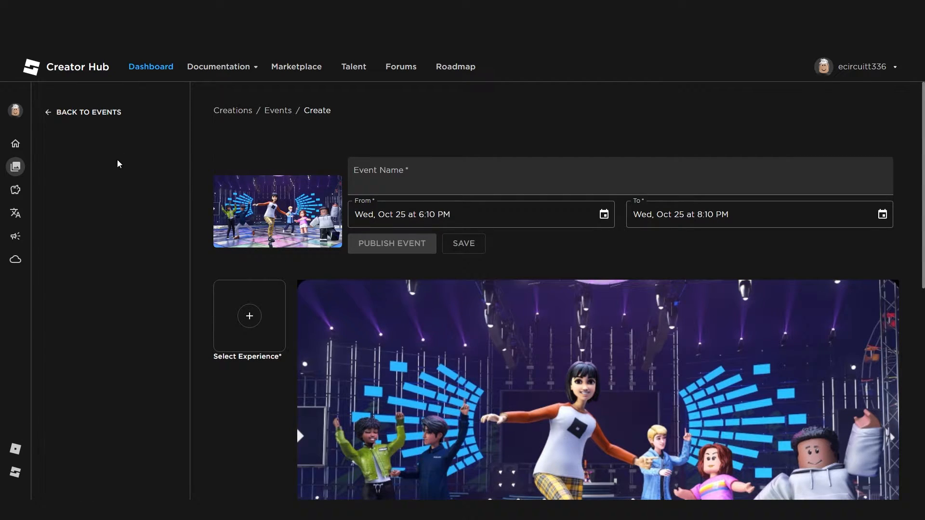
Abandon the event form and return to the personal account's Experiences list.
left_click(82, 112)
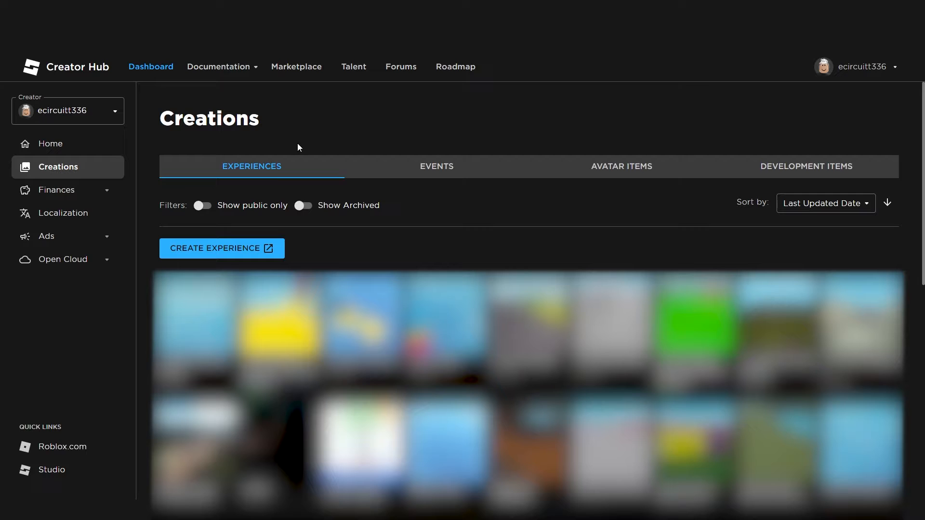
mouse_move(355, 226)
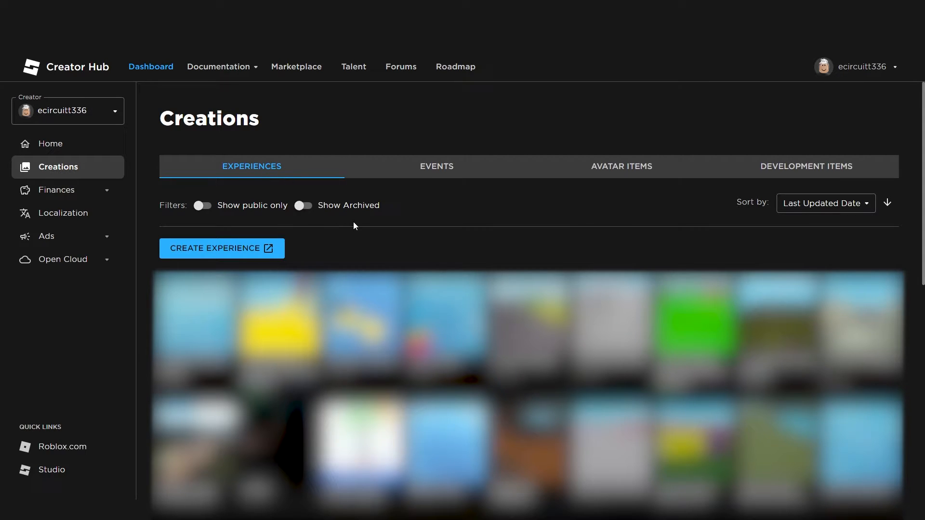
right_click(445, 323)
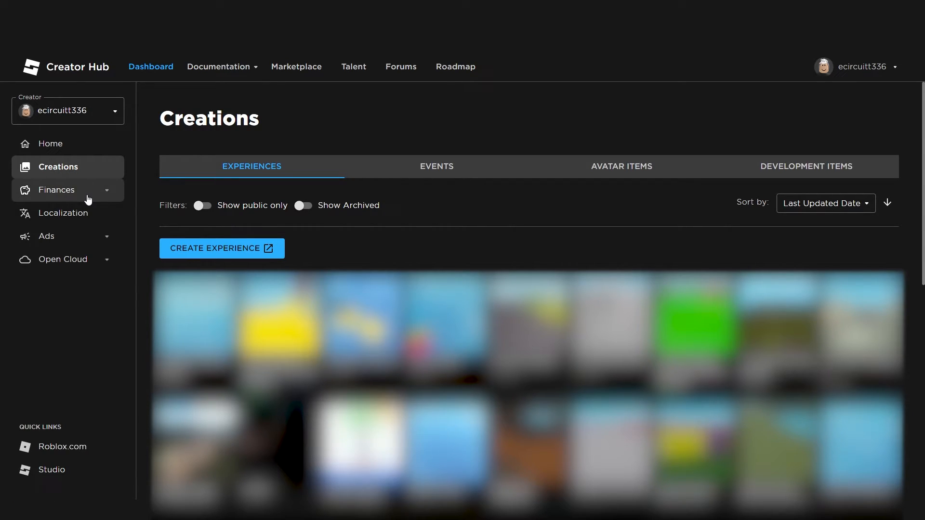
left_click(57, 189)
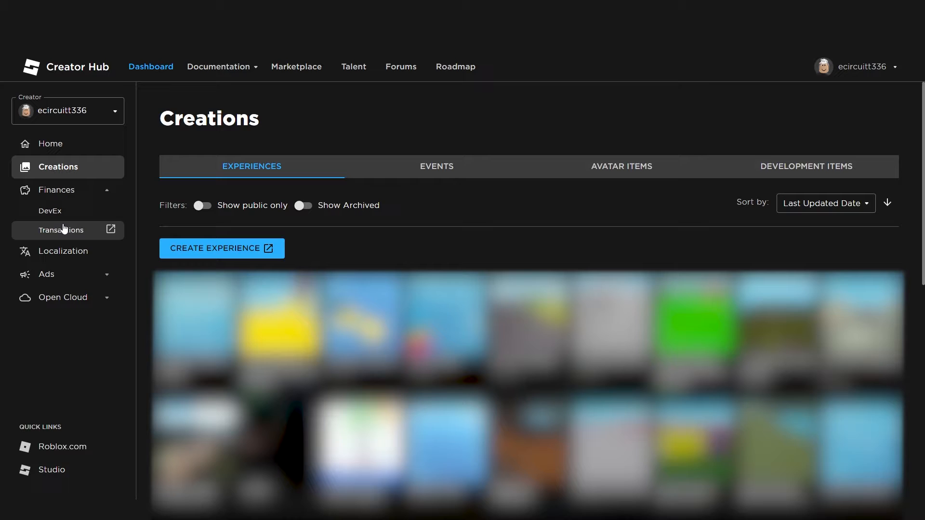
mouse_move(50, 211)
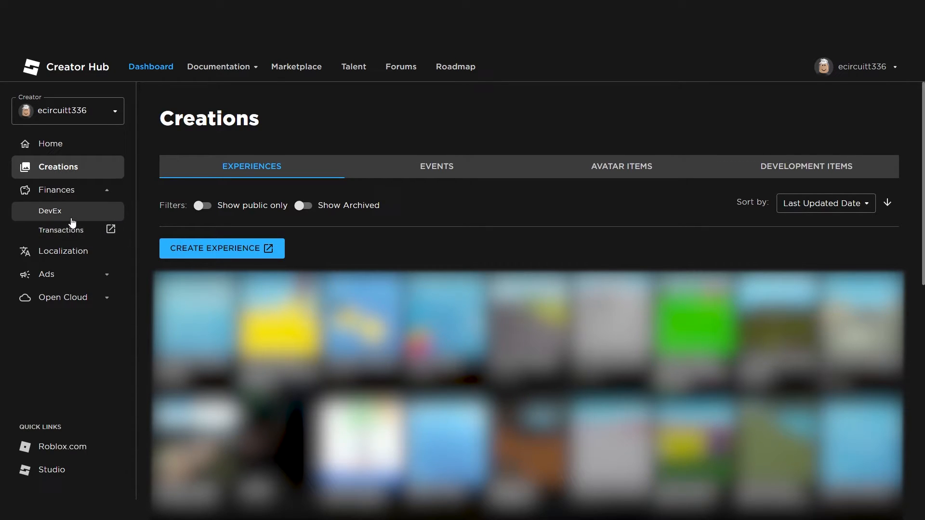
left_click(50, 210)
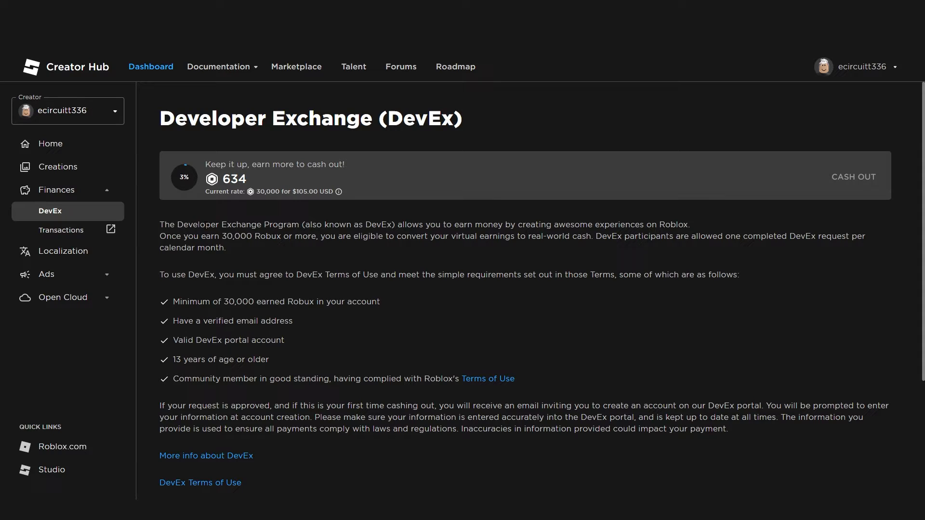
mouse_move(294, 200)
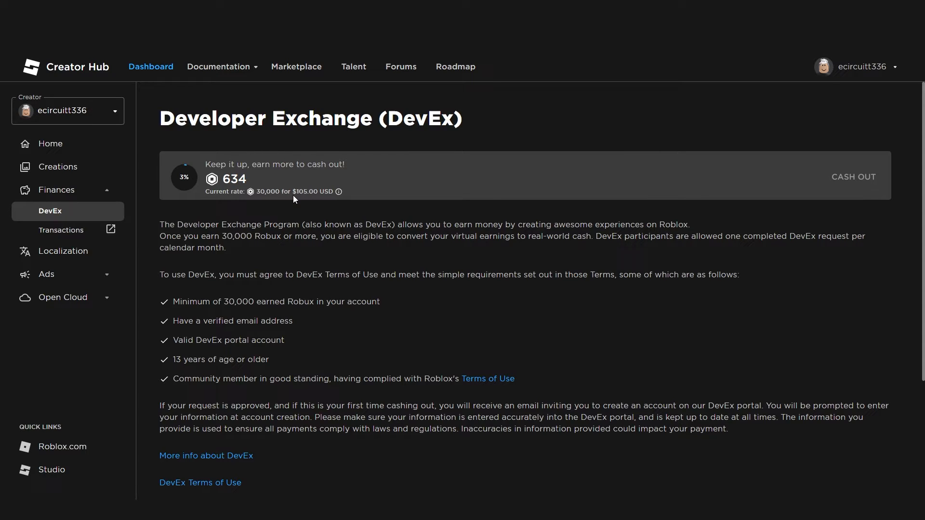
mouse_move(255, 194)
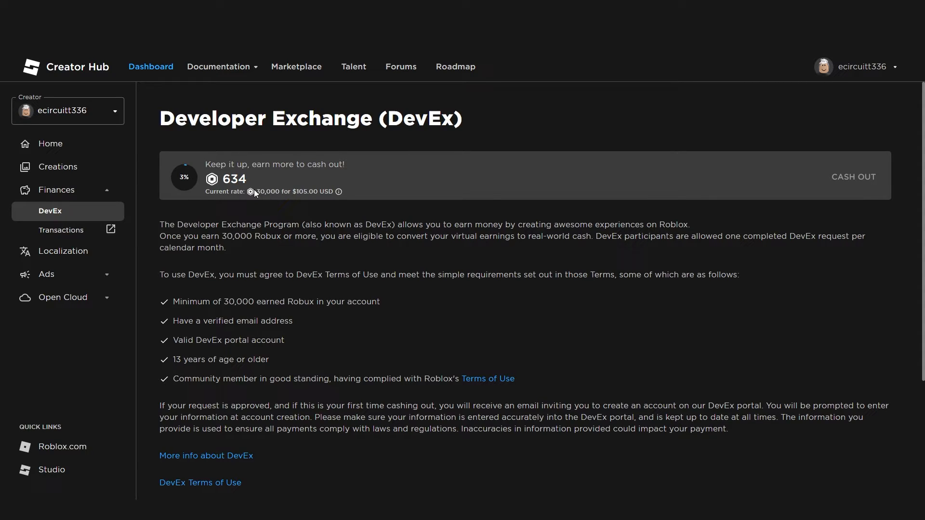
mouse_move(160, 284)
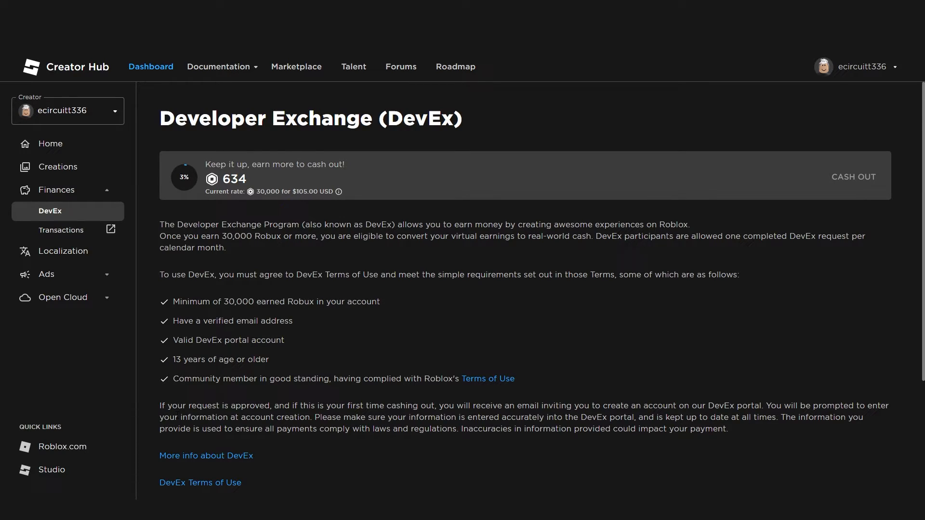
mouse_move(279, 396)
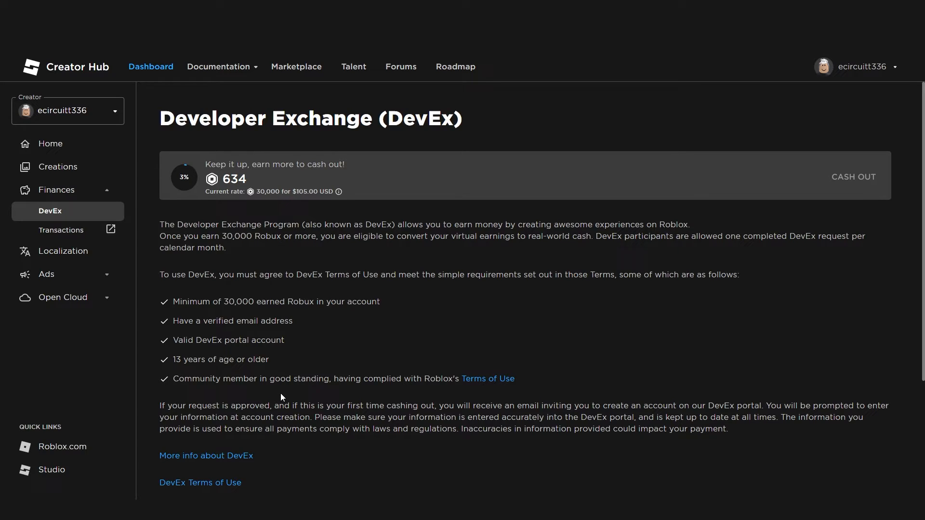
mouse_move(448, 265)
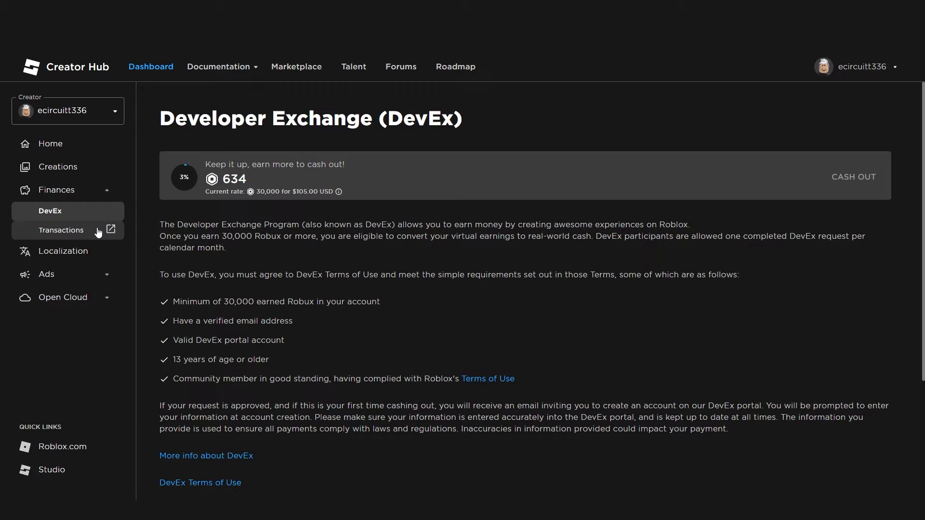
Collapse Finances, expand Ads, then expand Open Cloud to show API Keys and OAuth 2.0 Apps.
left_click(57, 189)
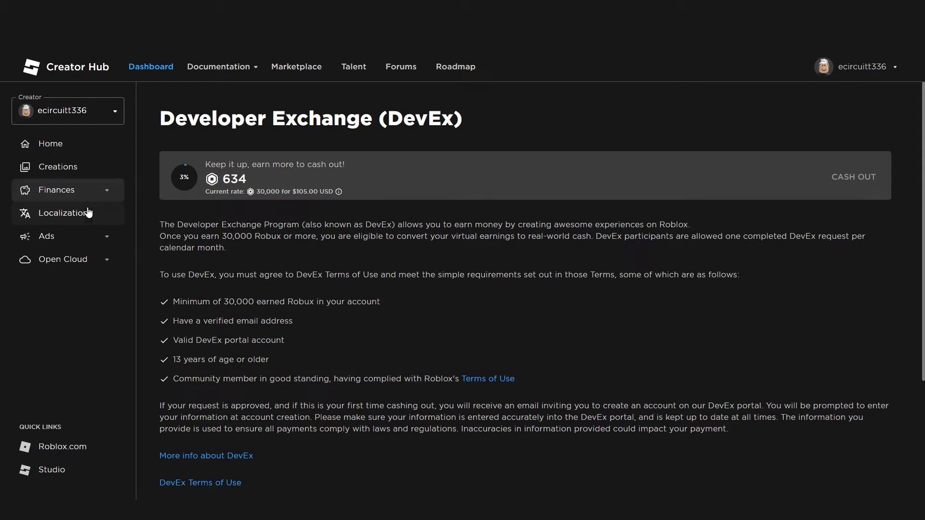
mouse_move(62, 212)
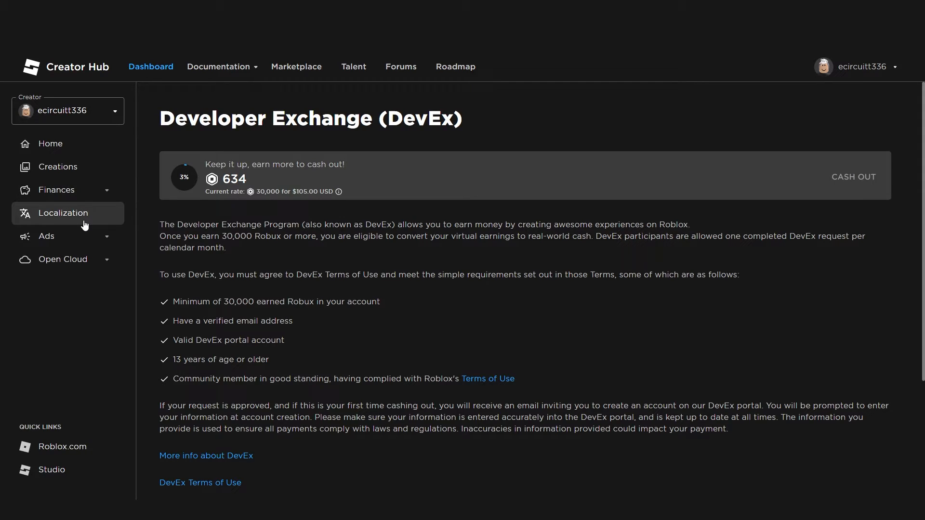
mouse_move(95, 226)
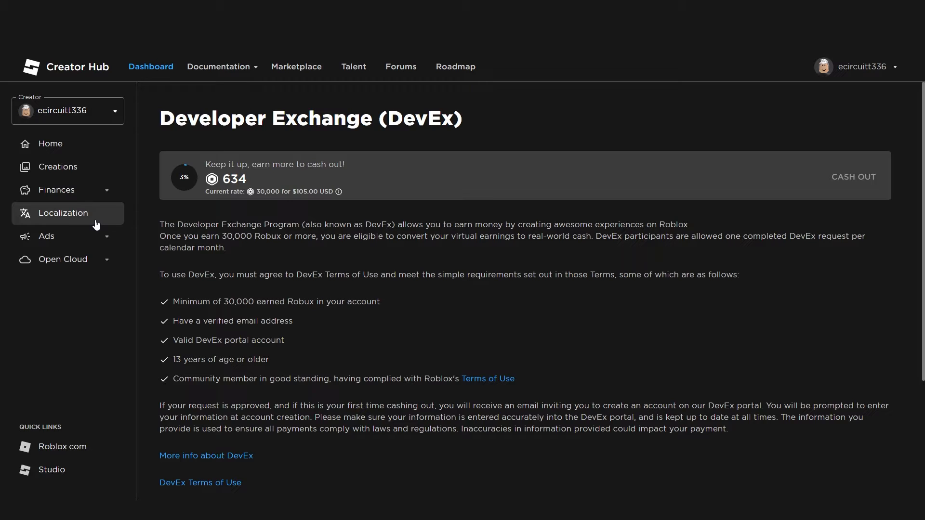
mouse_move(70, 236)
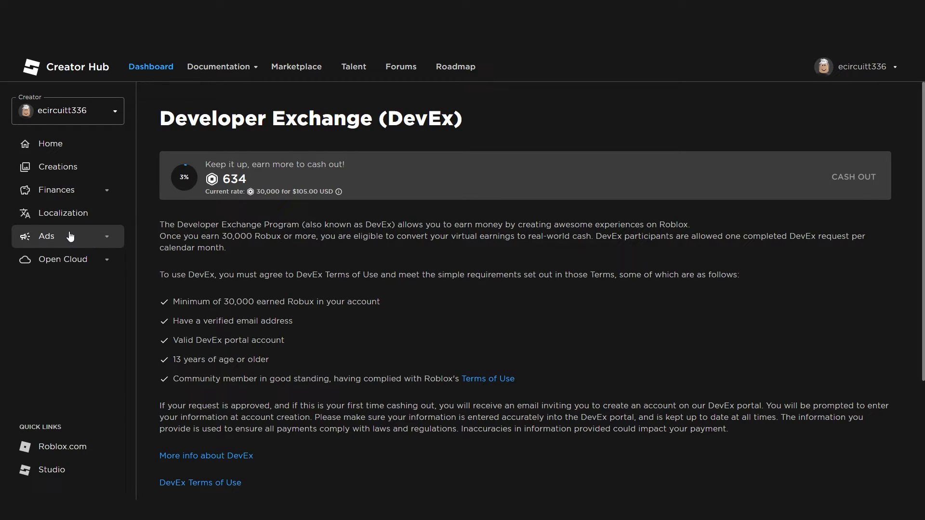
left_click(46, 236)
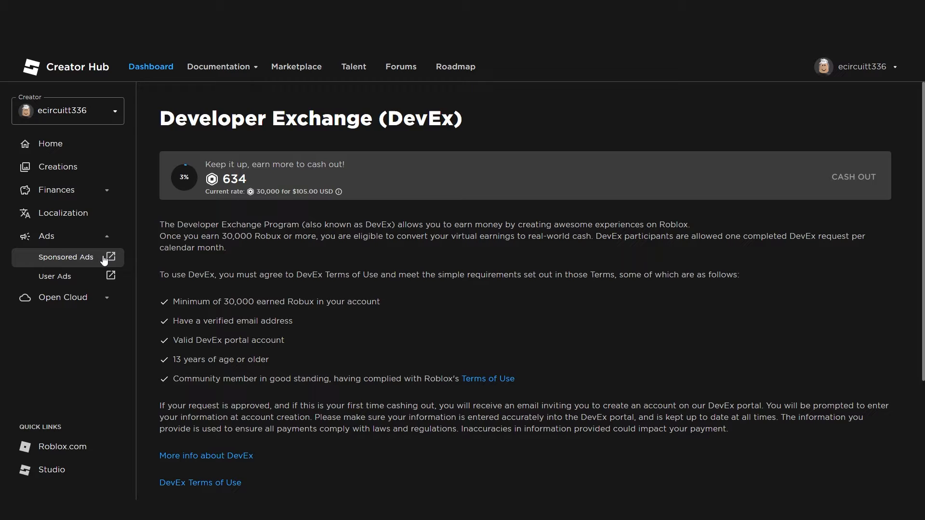
left_click(63, 298)
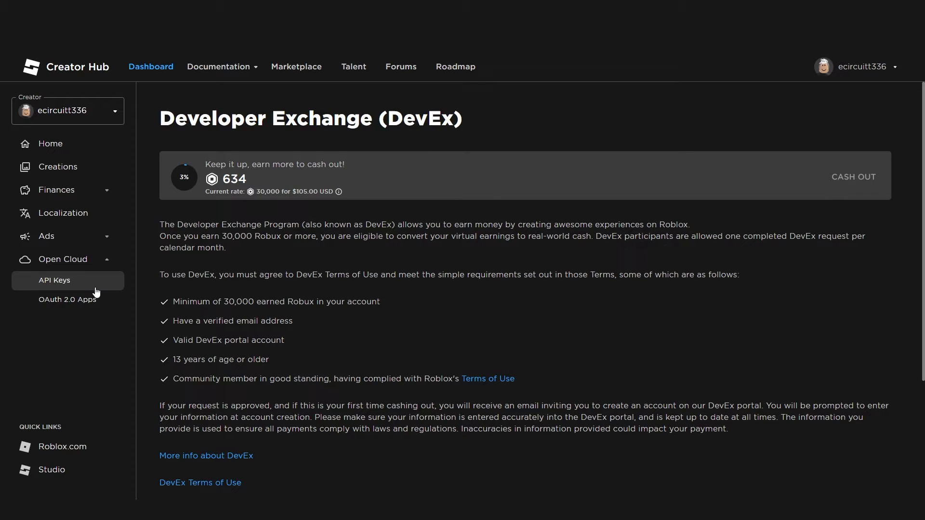
mouse_move(68, 300)
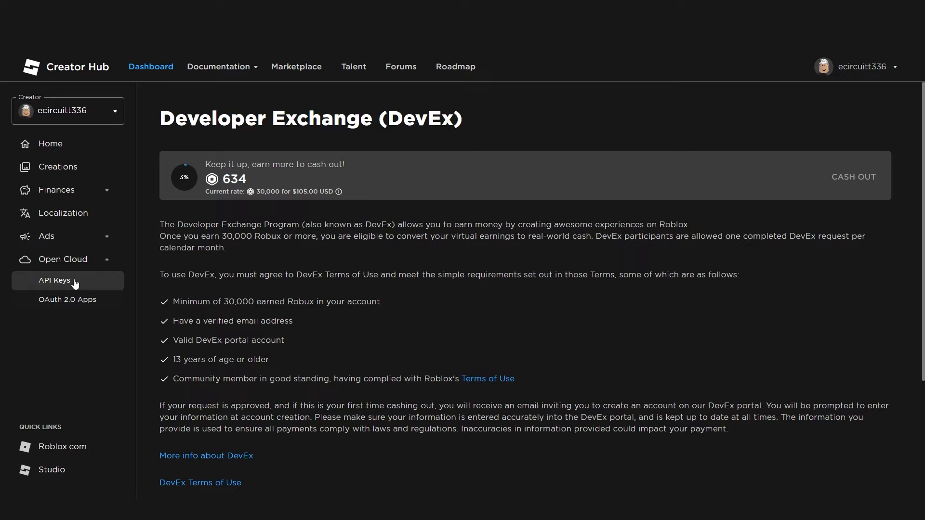
mouse_move(53, 320)
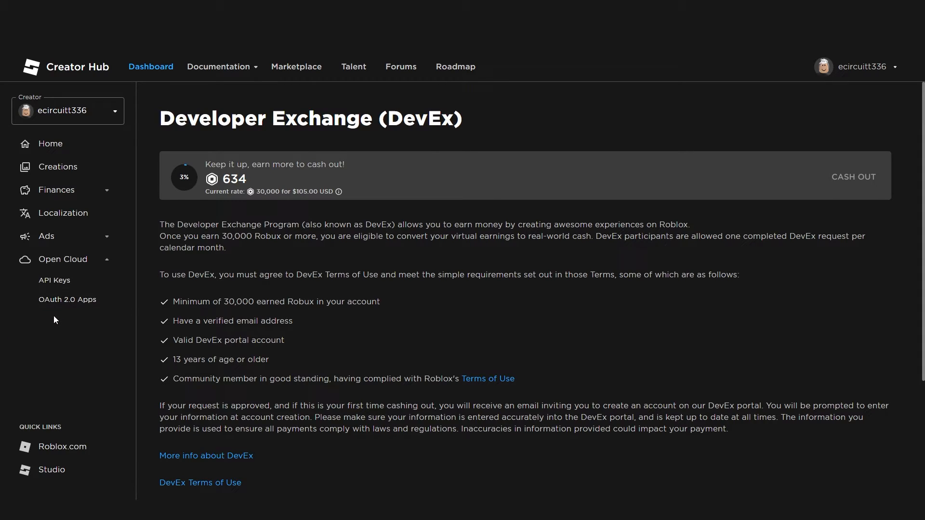
mouse_move(67, 324)
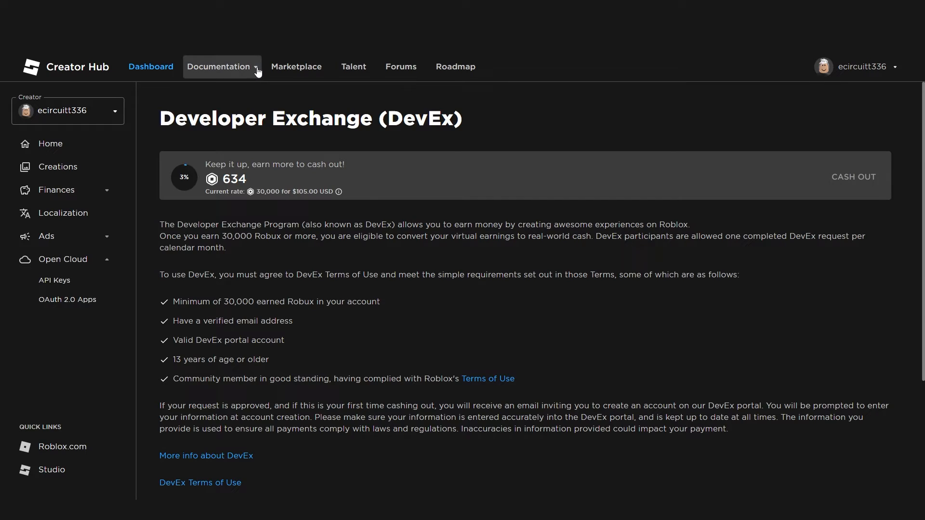
left_click(218, 66)
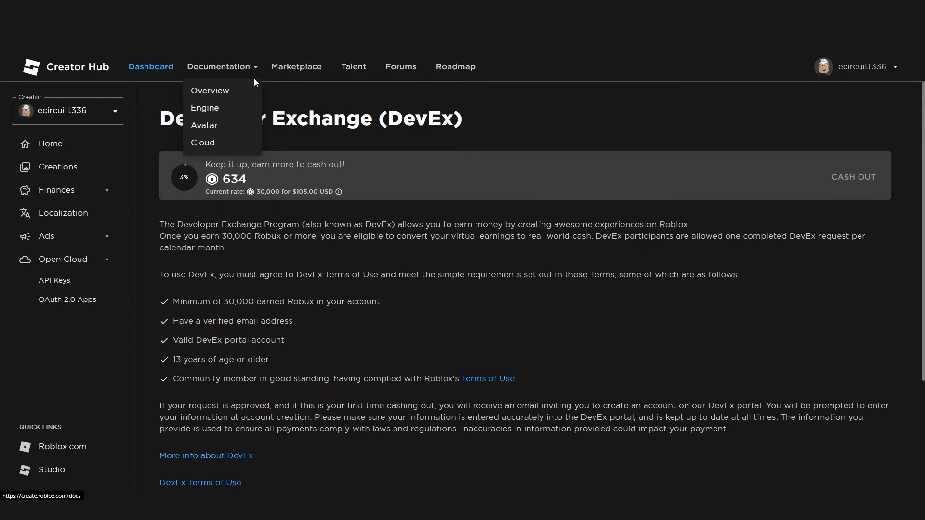
mouse_move(205, 125)
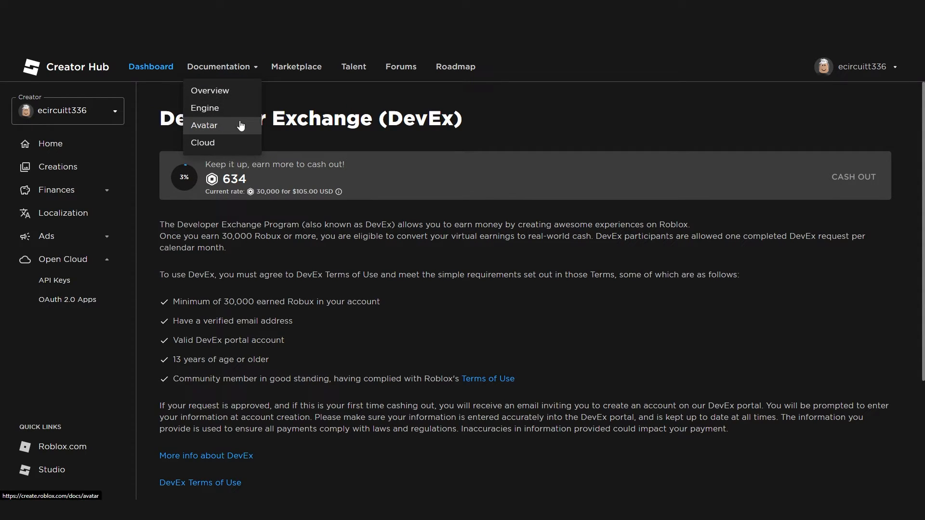
mouse_move(247, 127)
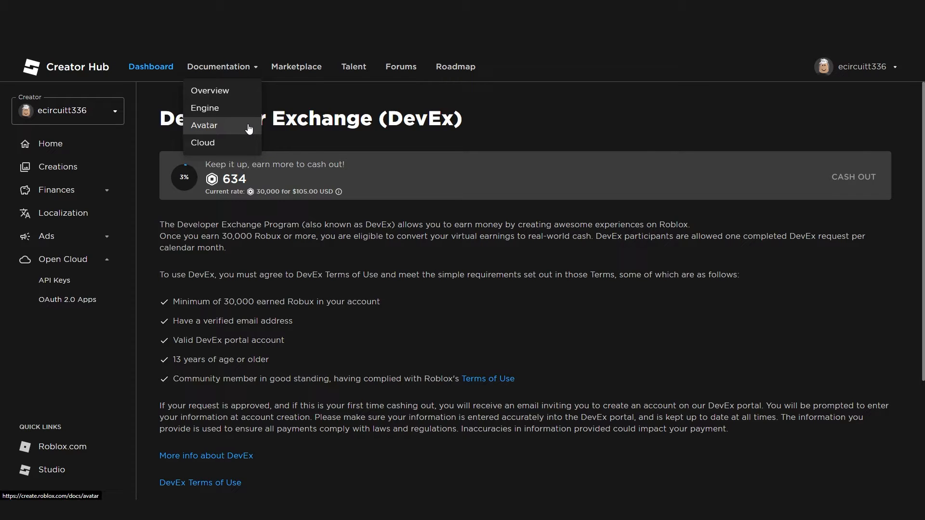
mouse_move(252, 123)
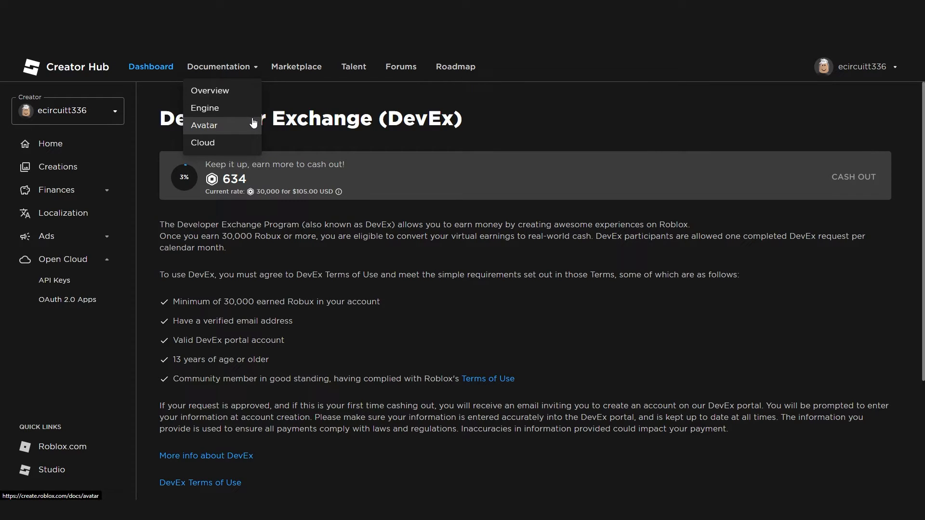
mouse_move(210, 90)
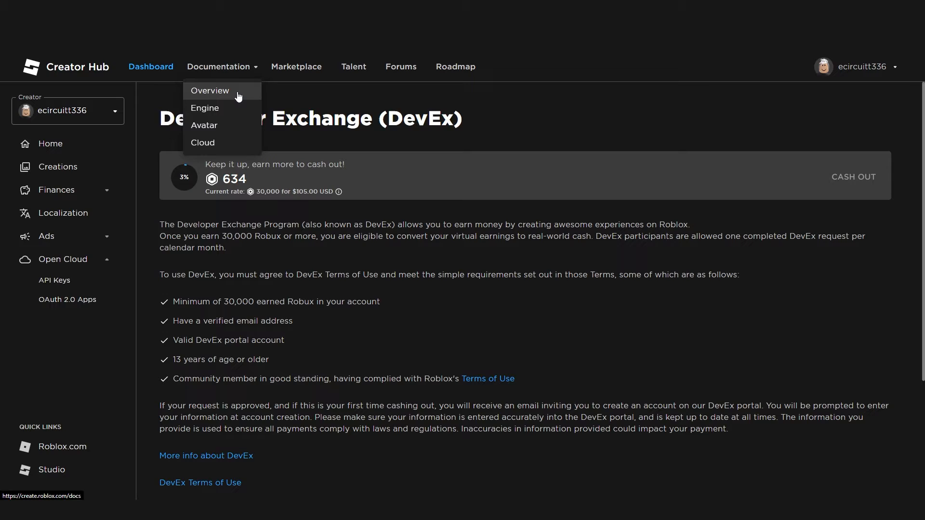
mouse_move(232, 110)
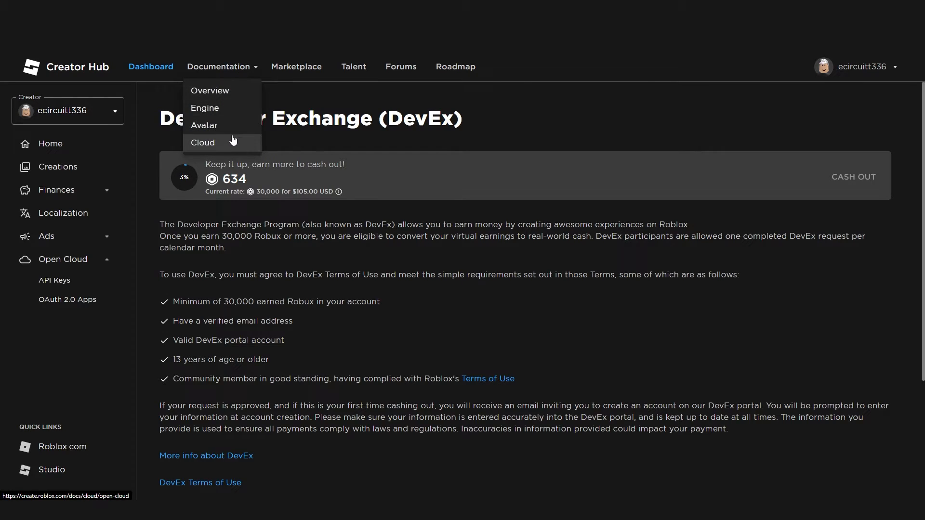
mouse_move(297, 67)
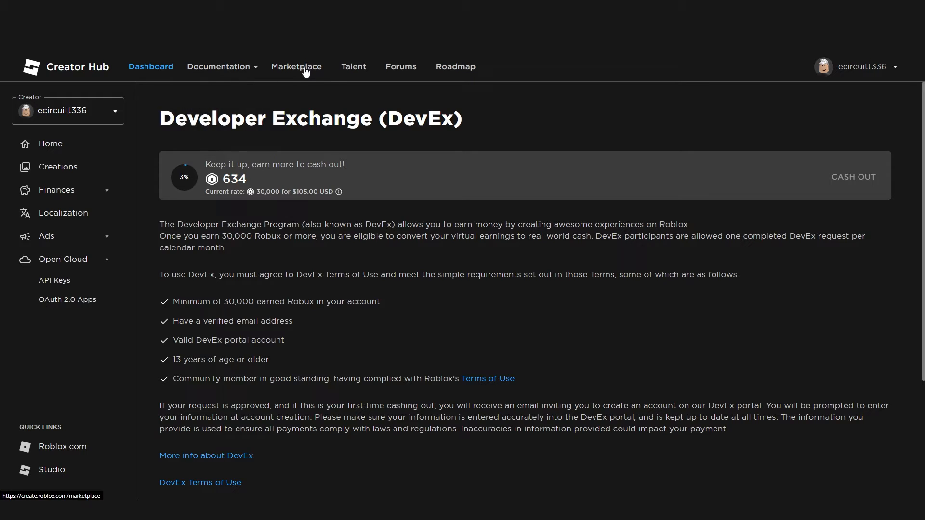
Open the Marketplace's Browse Models page with categories and trending models.
left_click(296, 67)
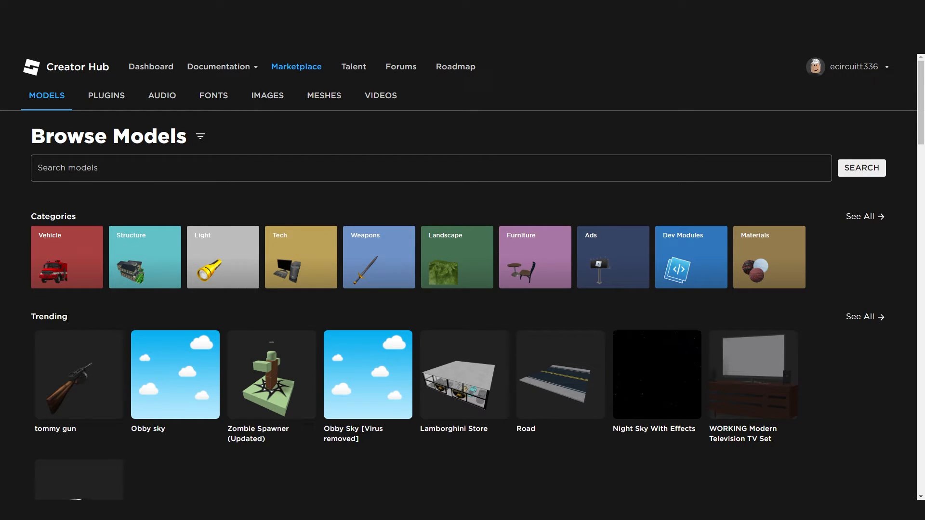
mouse_move(266, 95)
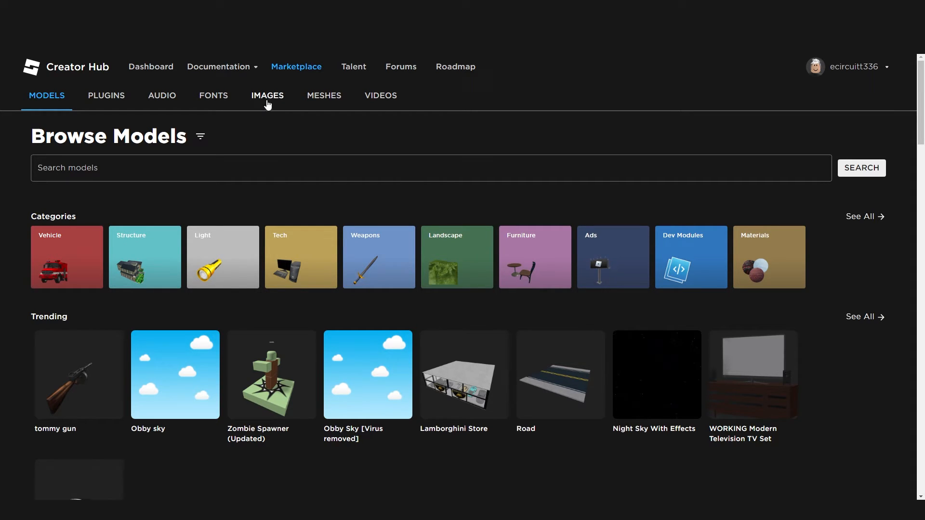
mouse_move(352, 67)
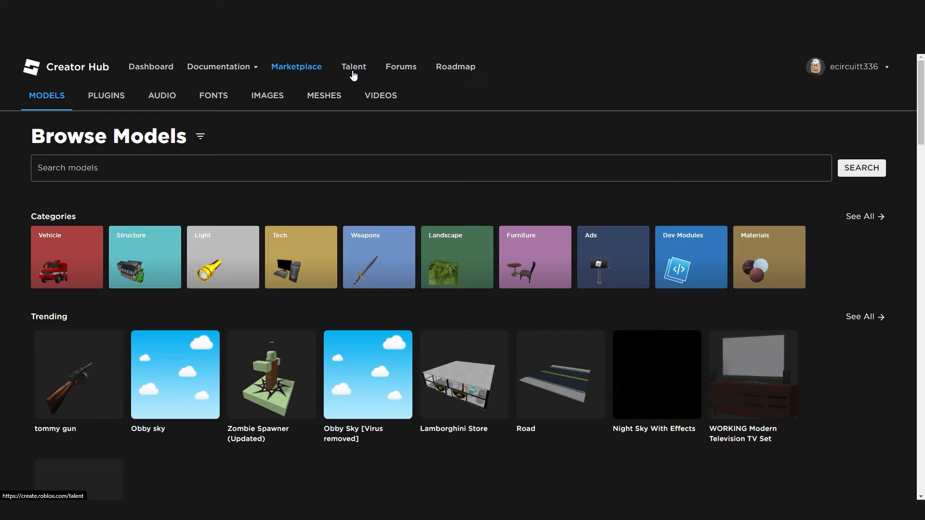
Open Talent on the Find Jobs tab, listing about 7.3K job posts.
left_click(353, 66)
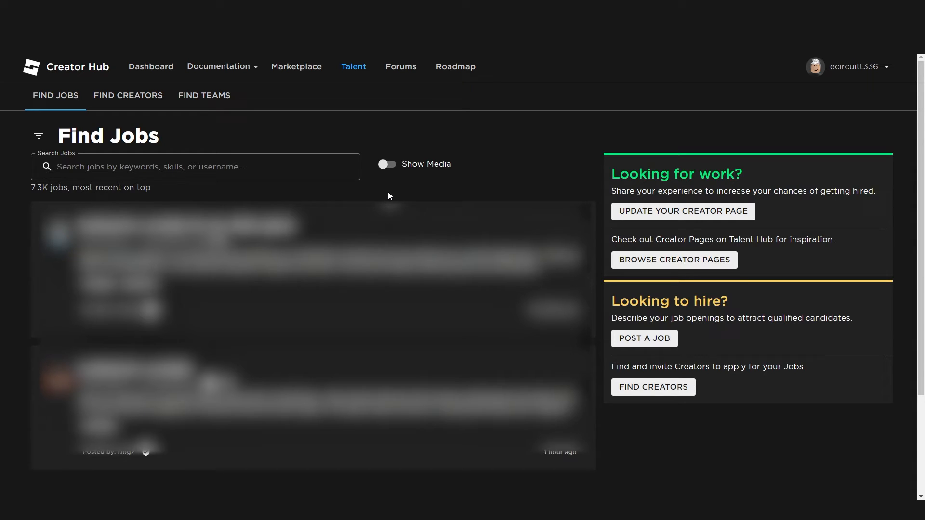
mouse_move(387, 186)
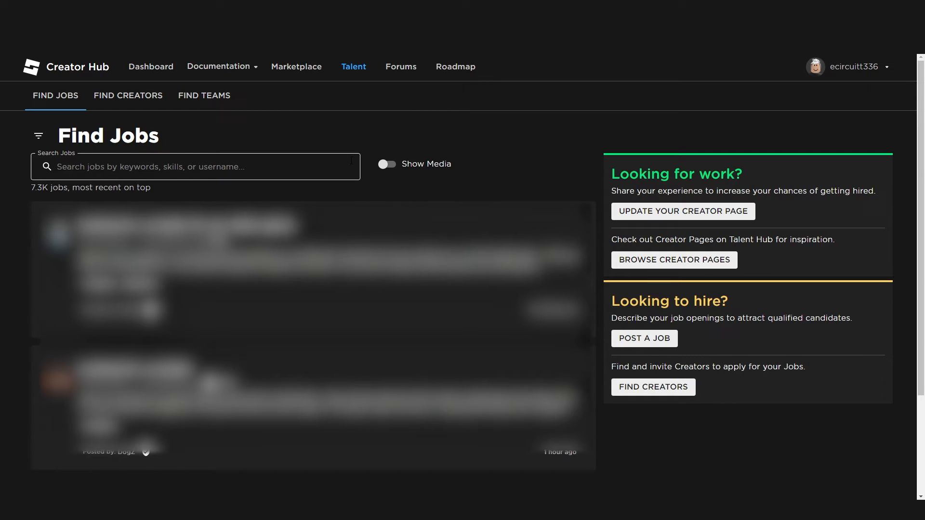
mouse_move(295, 203)
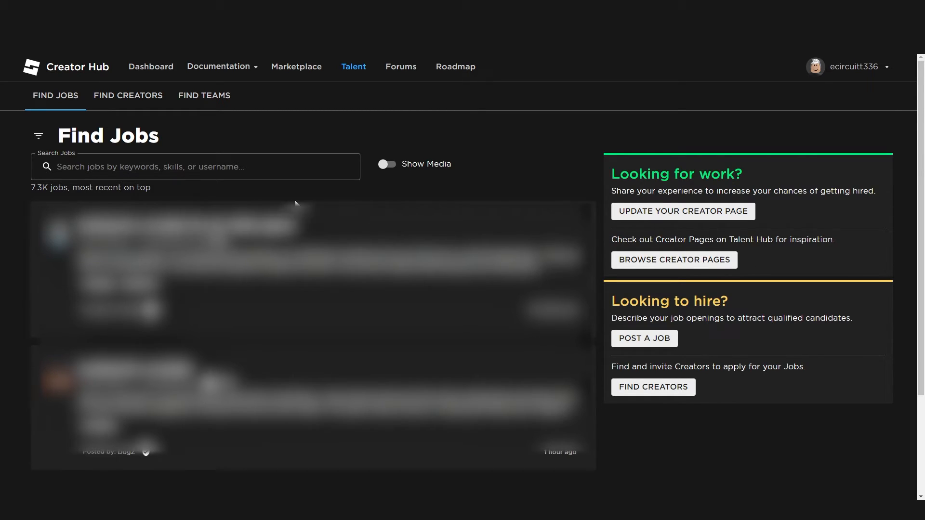
mouse_move(208, 117)
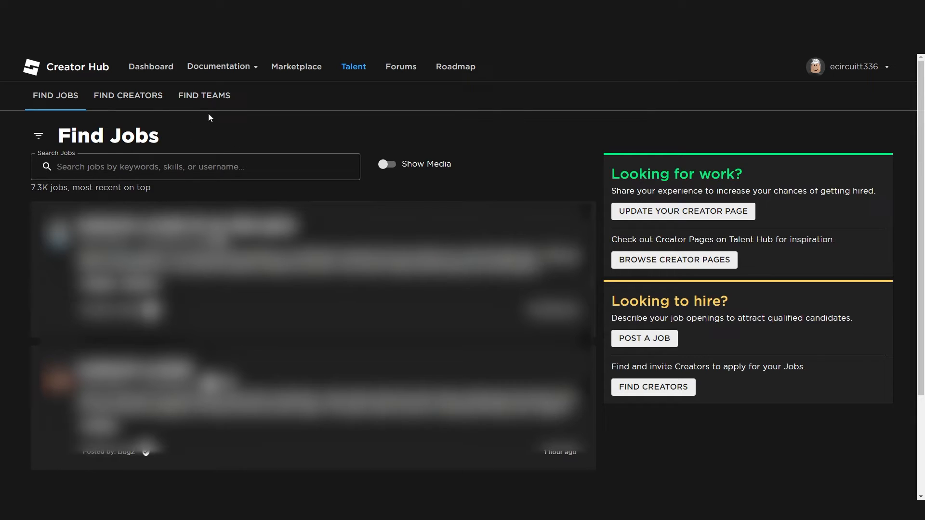
mouse_move(137, 139)
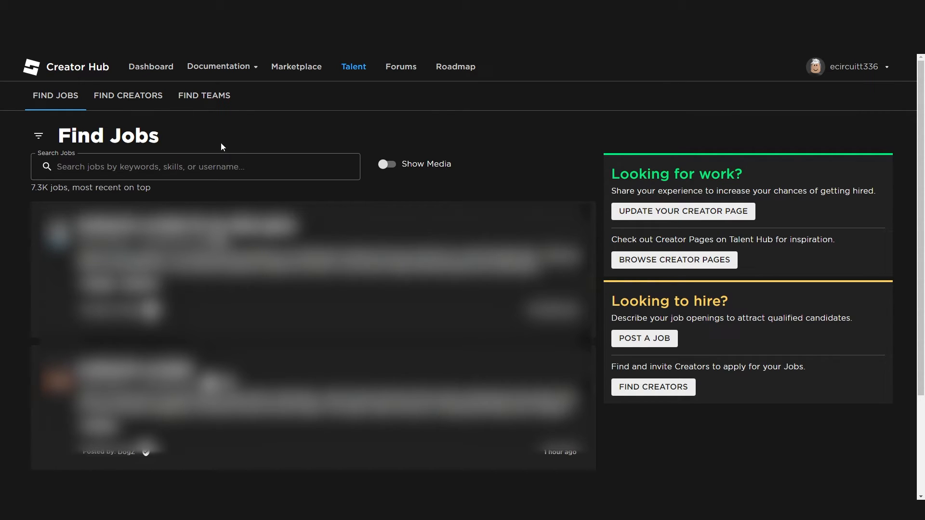
mouse_move(435, 242)
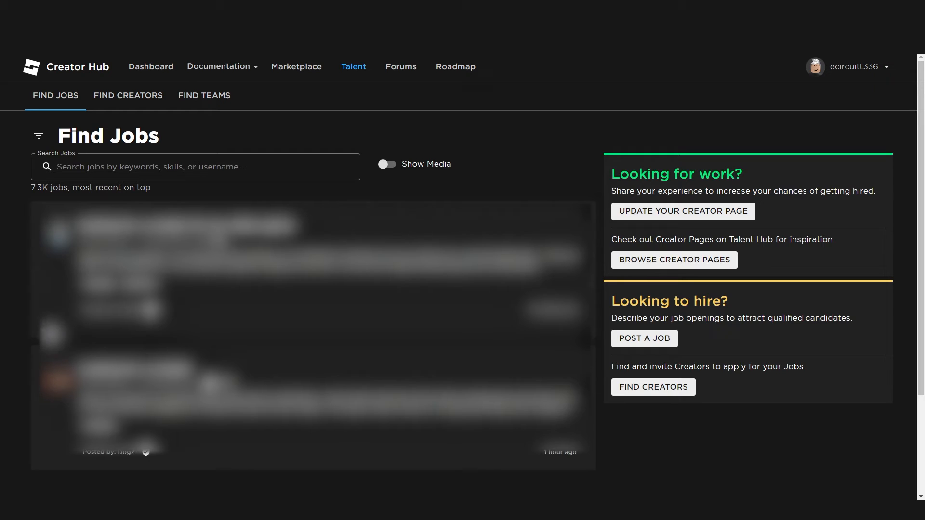
mouse_move(590, 334)
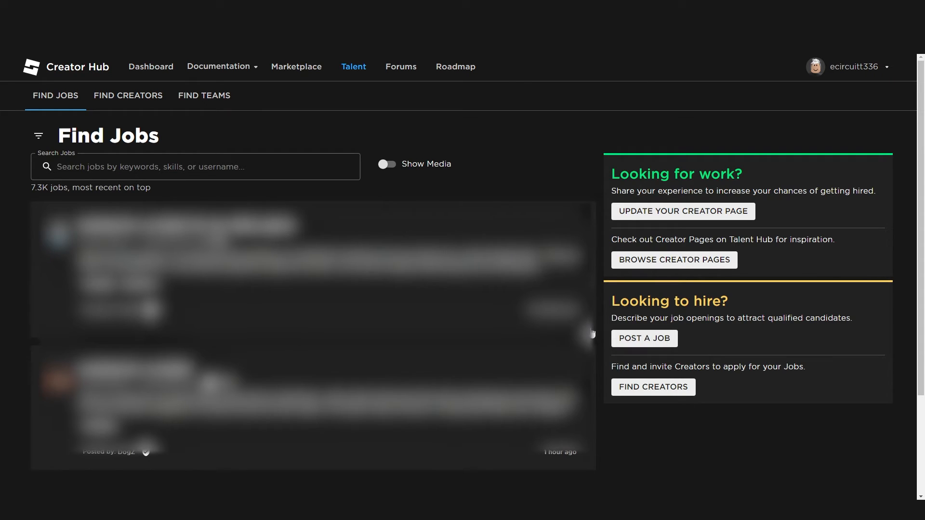
mouse_move(33, 220)
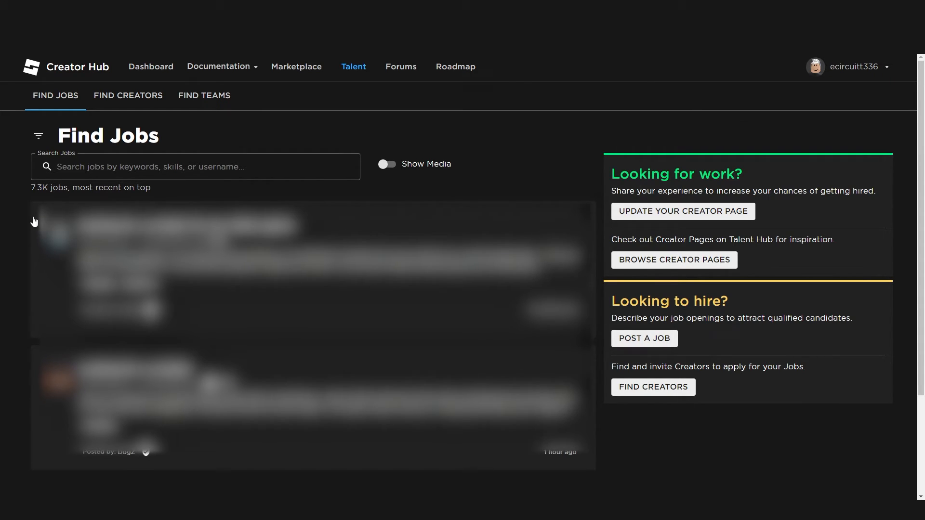
mouse_move(332, 317)
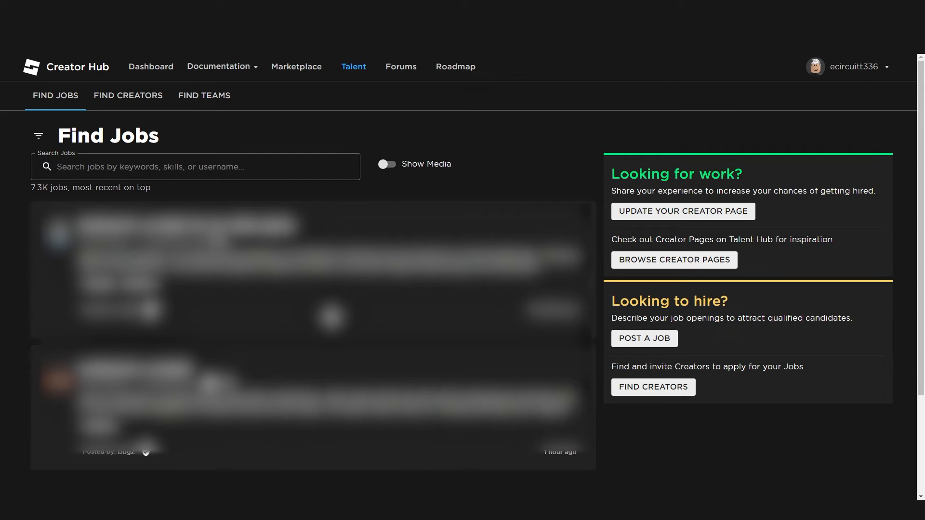
mouse_move(313, 203)
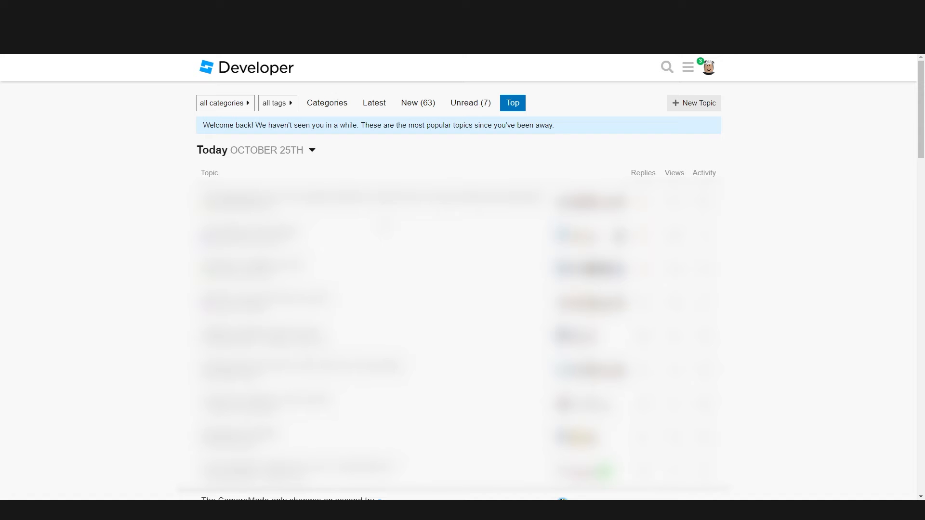
mouse_move(237, 155)
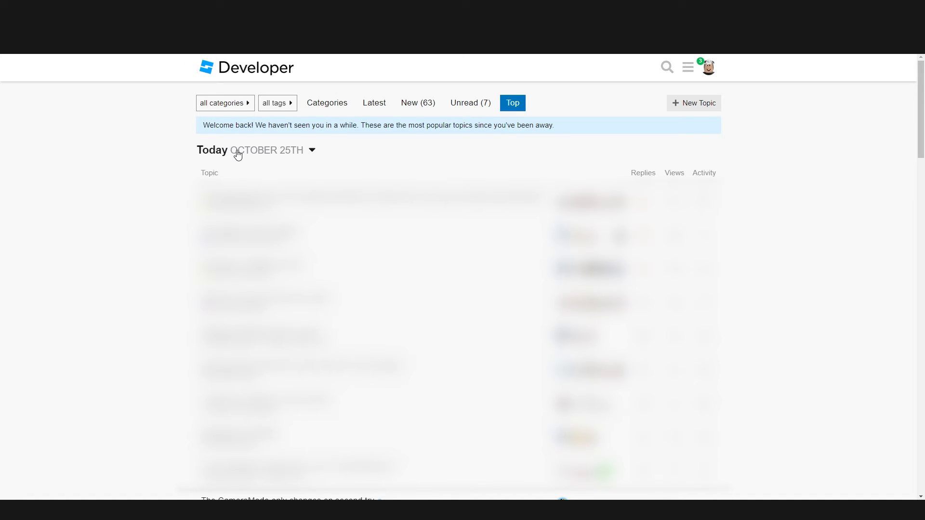
mouse_move(247, 166)
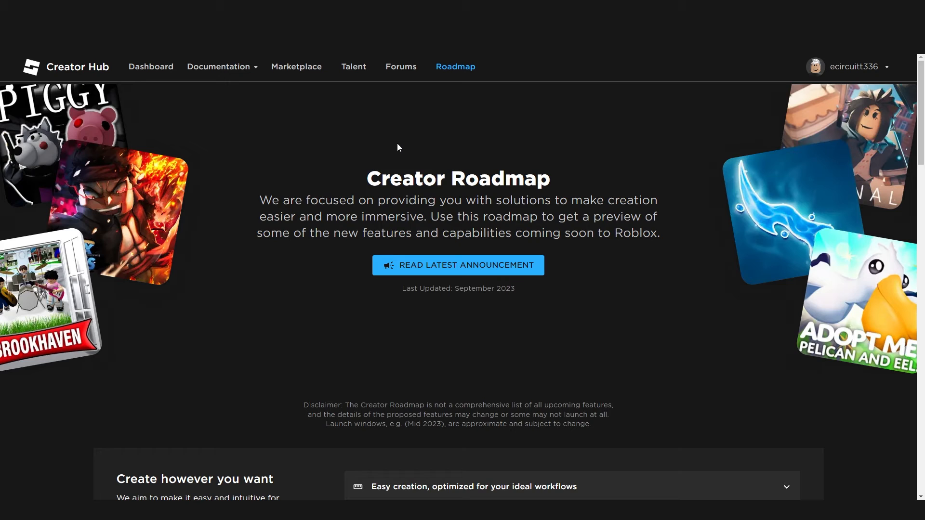
Scroll through the Creator Roadmap sections, then return to the Dashboard's Creations page.
scroll("down", 3)
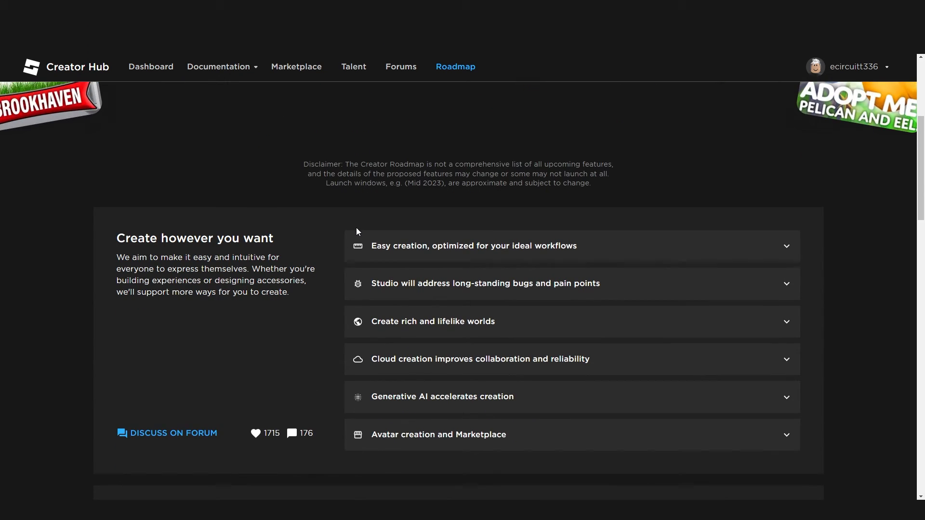
scroll("down", 3)
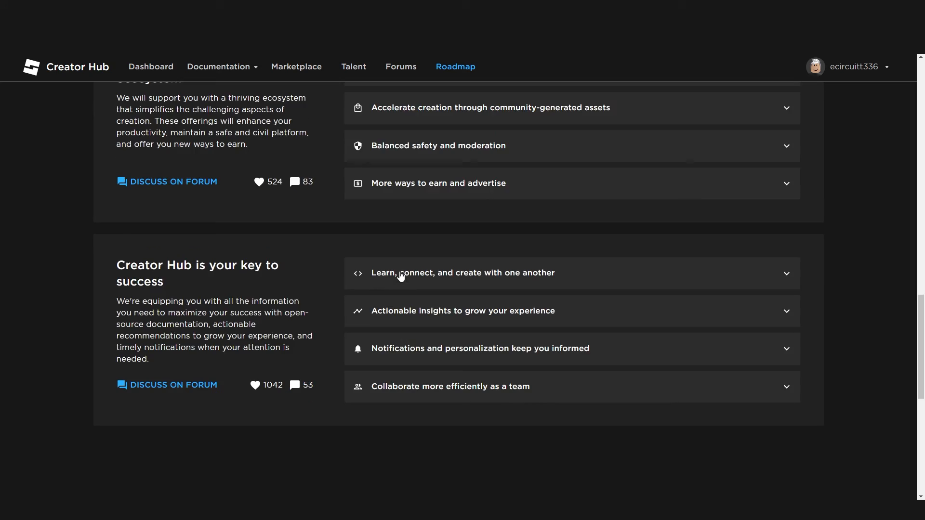
scroll("down", 3)
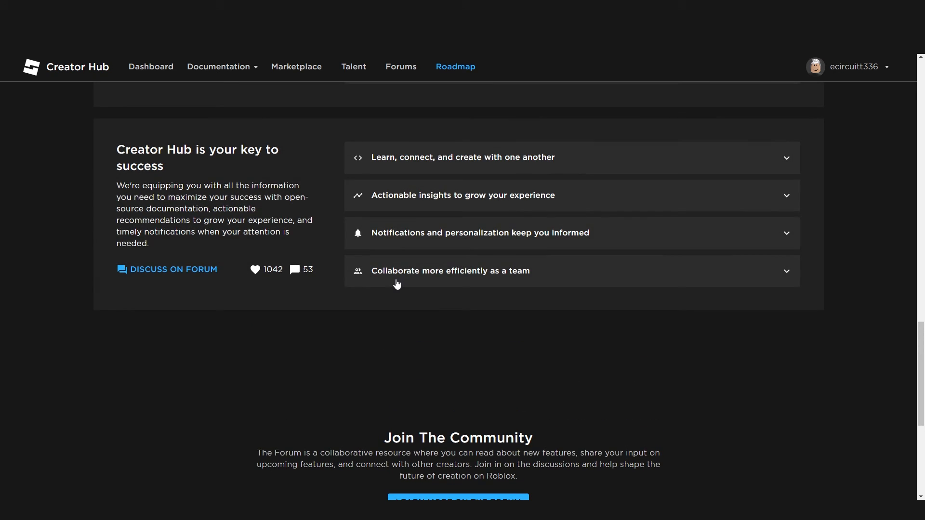
scroll("up", 3)
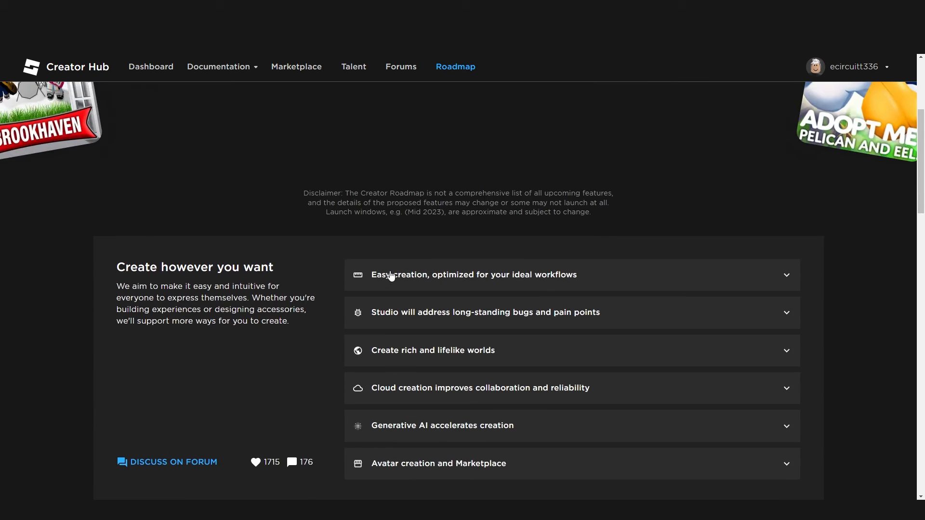
scroll("up", 3)
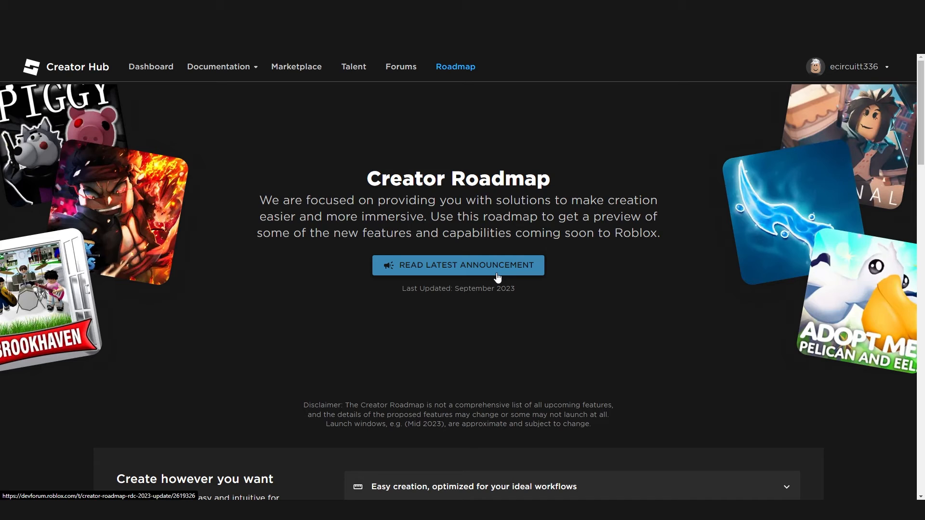
mouse_move(384, 270)
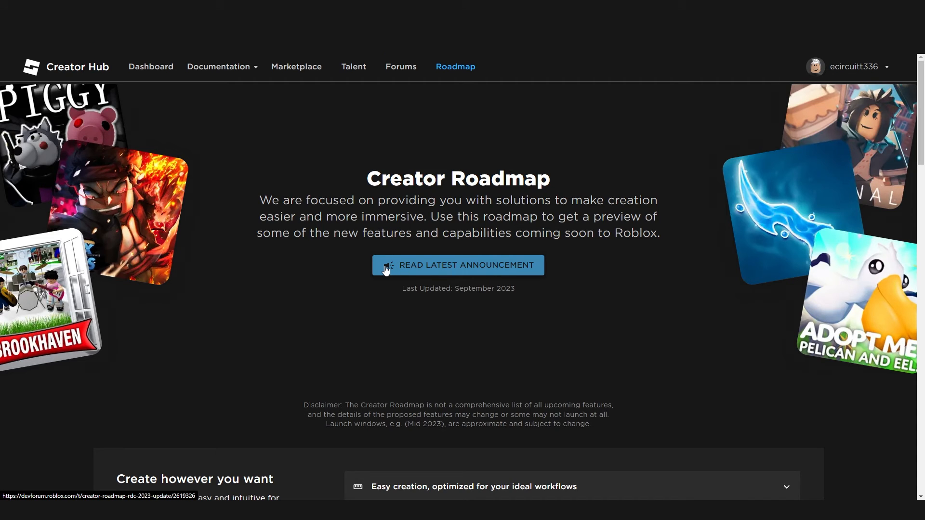
left_click(151, 66)
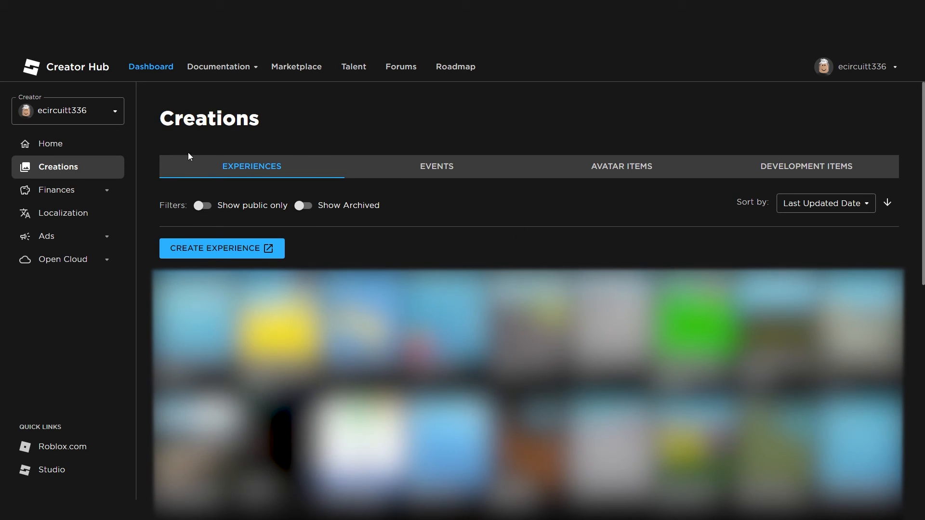
mouse_move(390, 111)
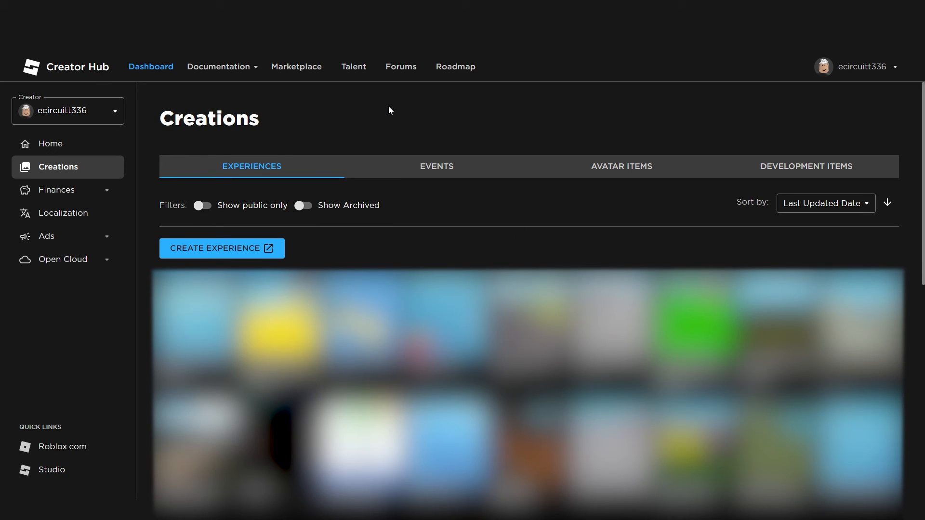
mouse_move(352, 103)
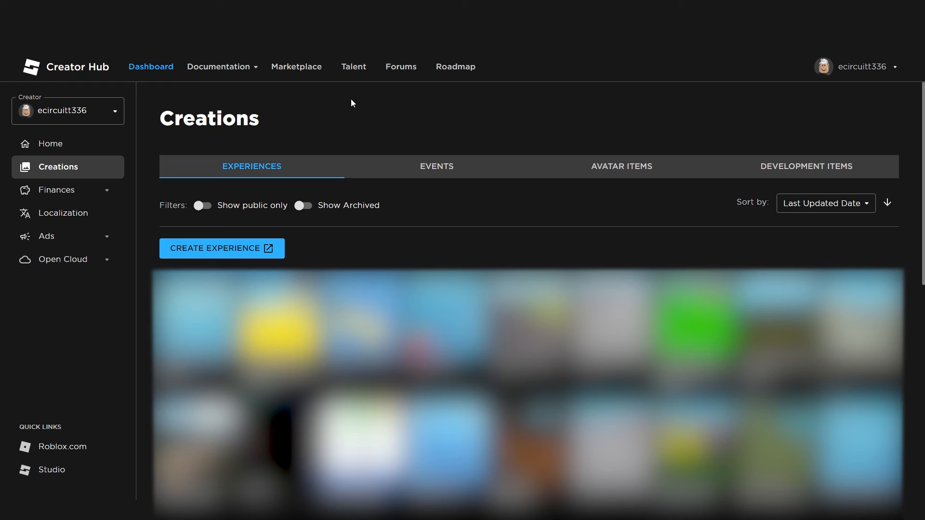
mouse_move(350, 122)
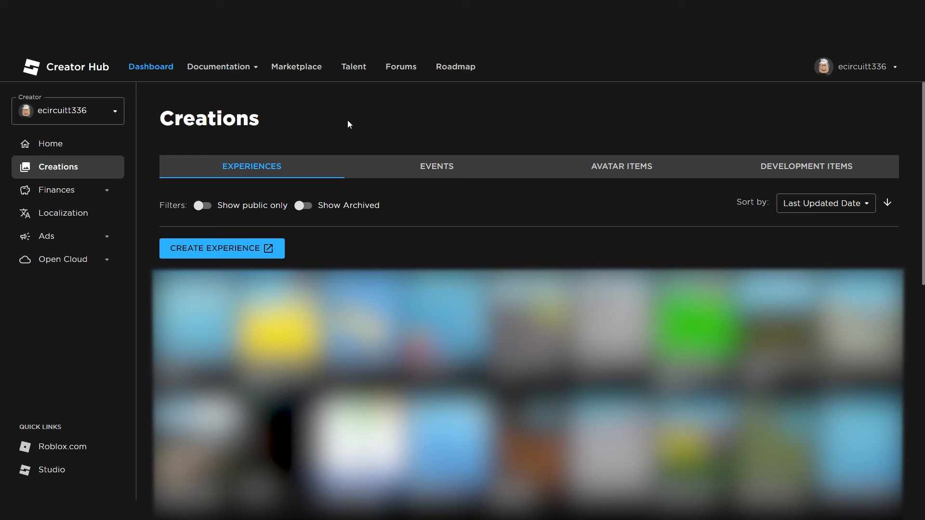
mouse_move(355, 135)
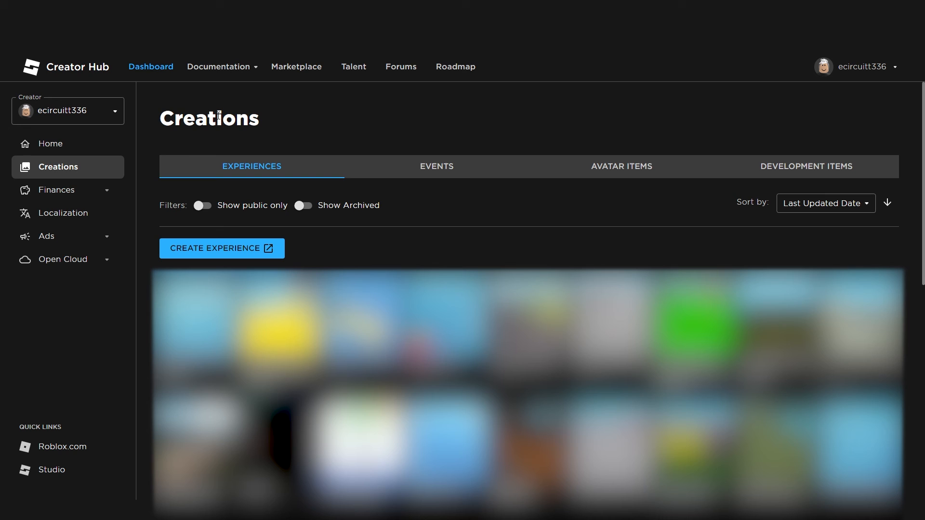
mouse_move(156, 194)
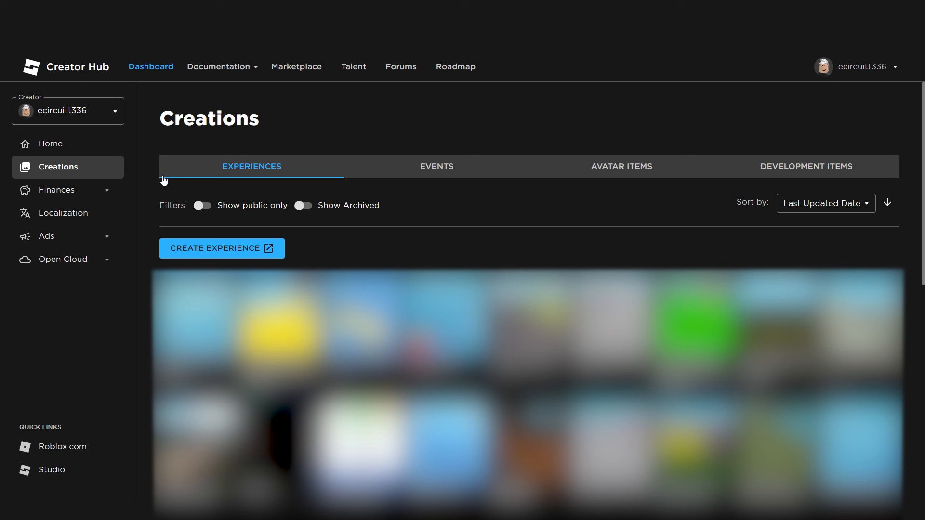
mouse_move(168, 181)
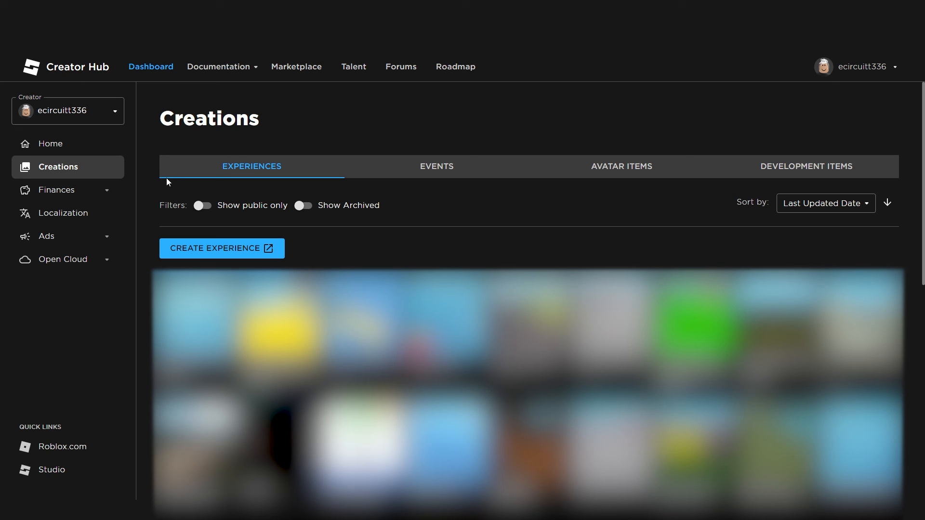
mouse_move(487, 182)
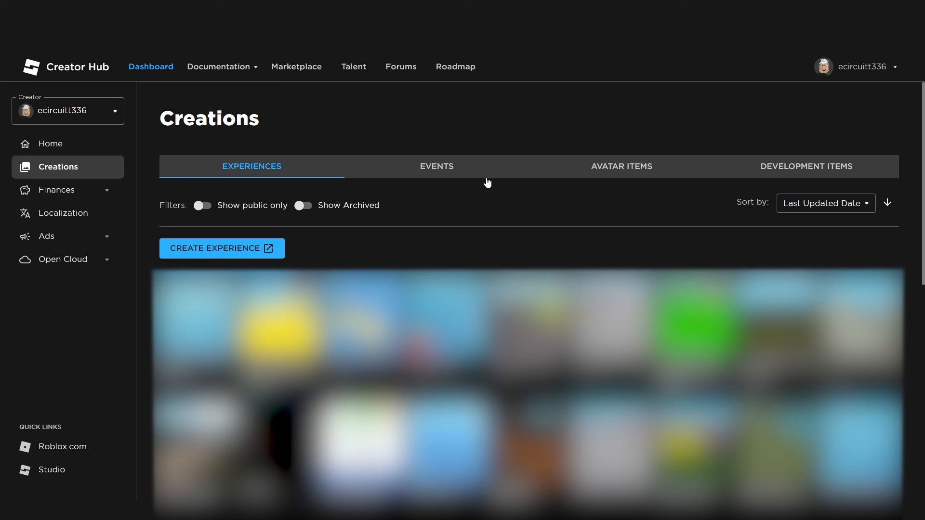
mouse_move(347, 176)
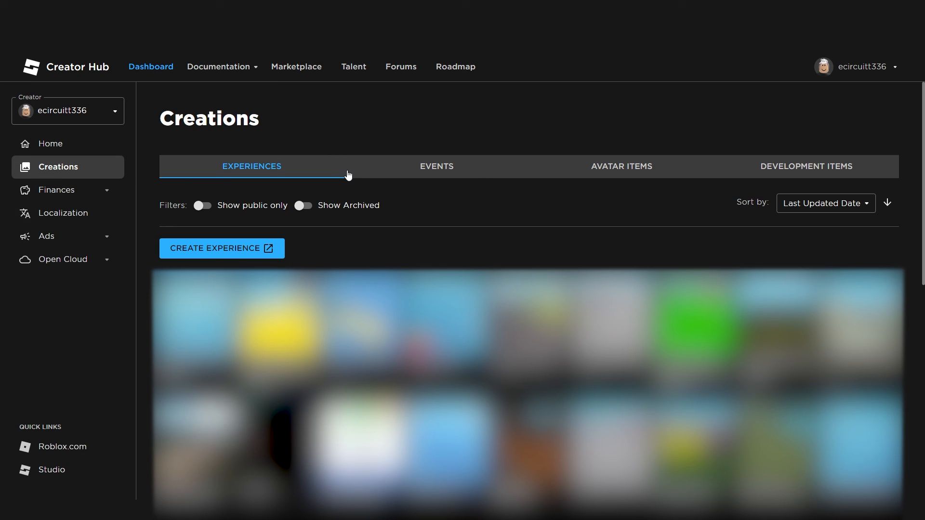
mouse_move(307, 175)
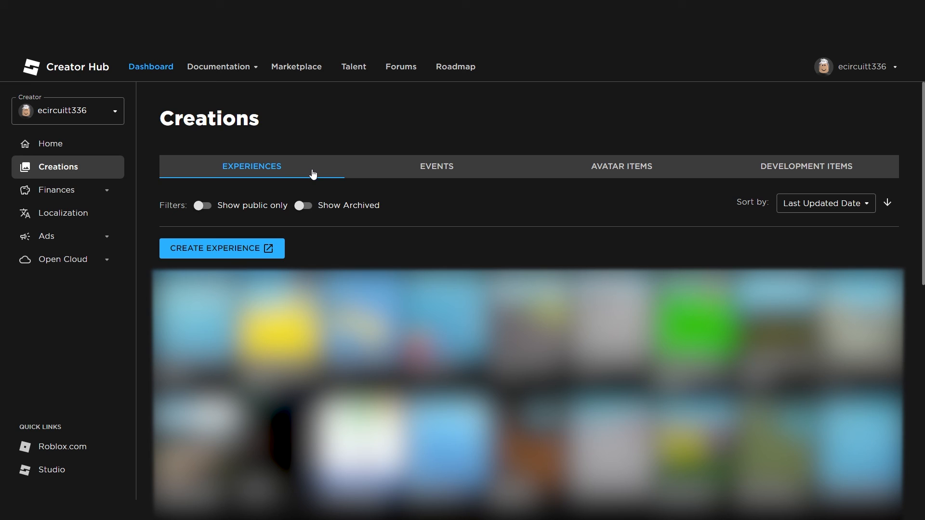
mouse_move(459, 243)
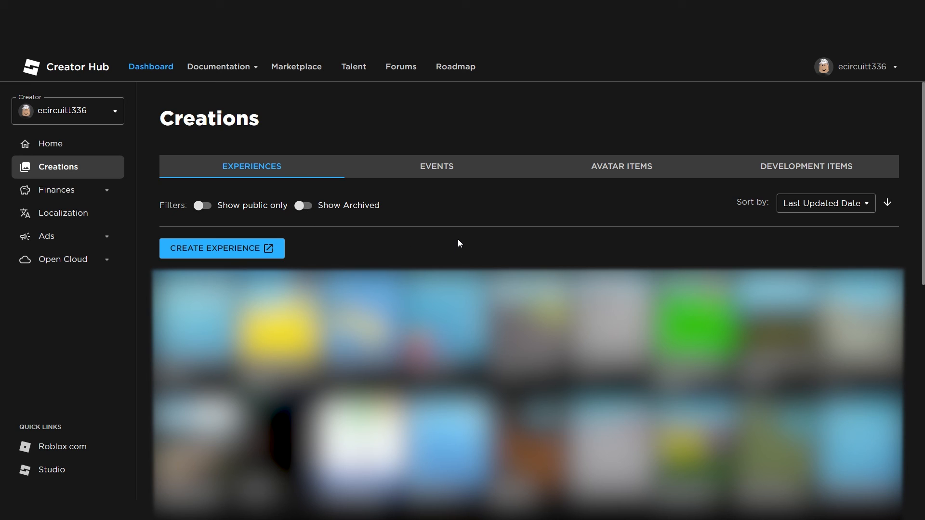
mouse_move(473, 254)
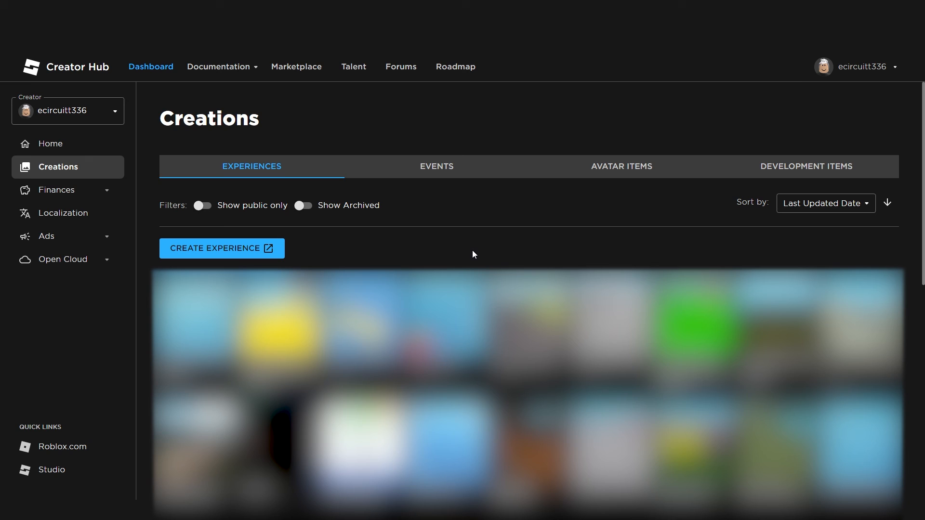